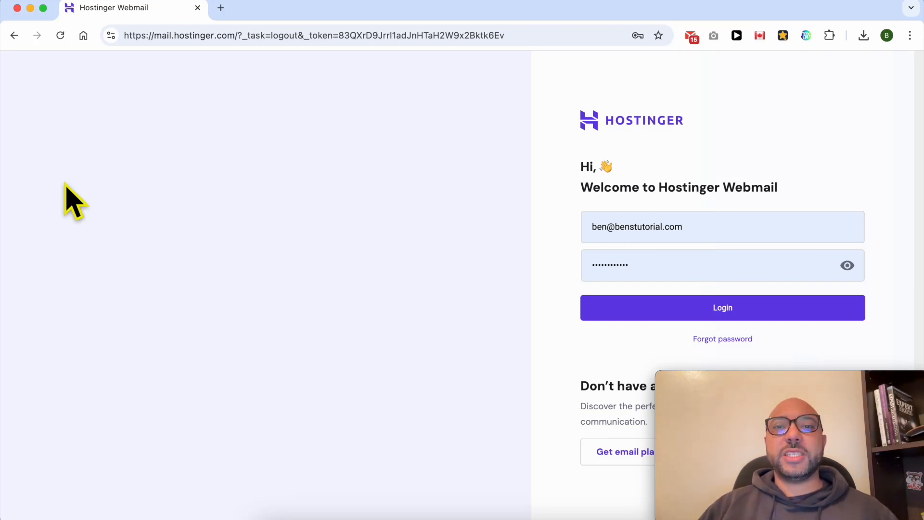
mouse_move(94, 209)
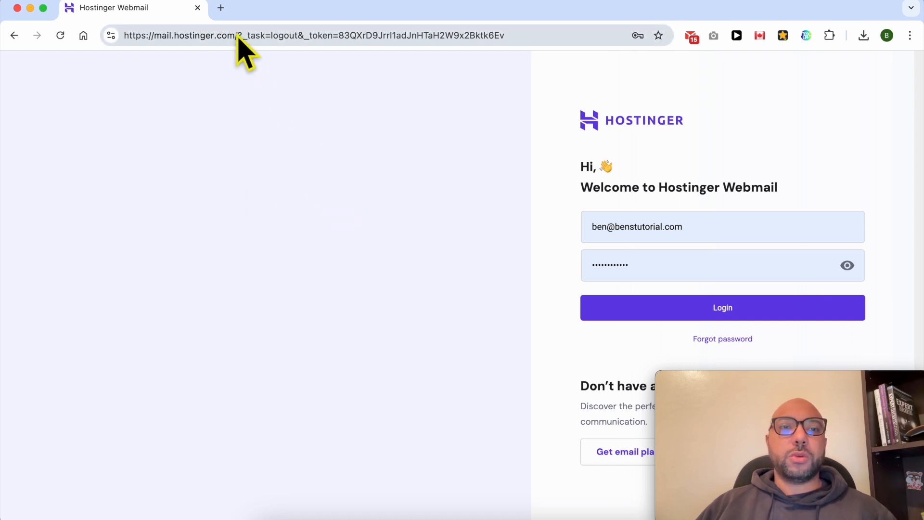
Sign in to Hostinger Webmail with the pre-filled email and password
double_click(177, 35)
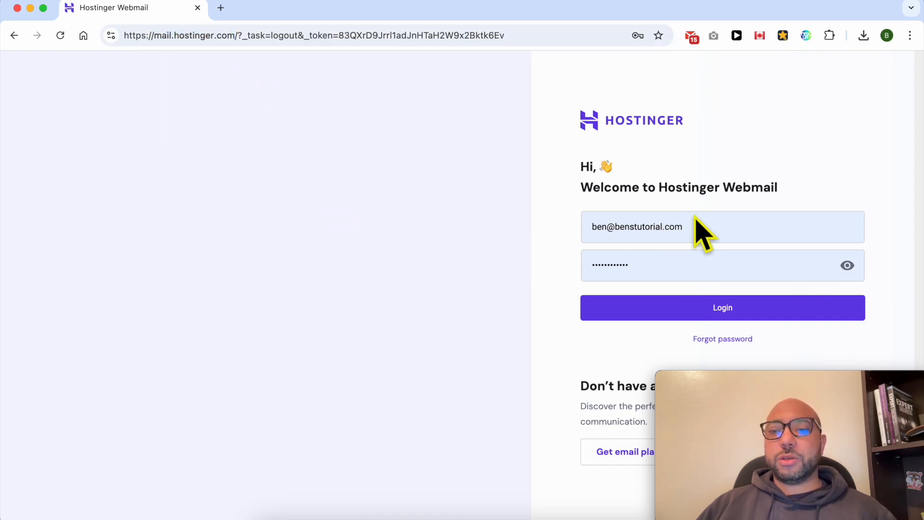
mouse_move(666, 286)
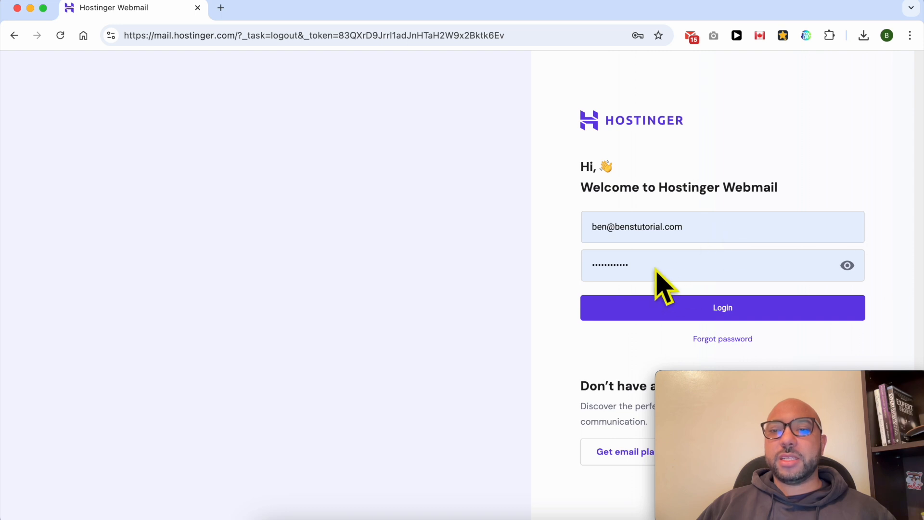
click(722, 307)
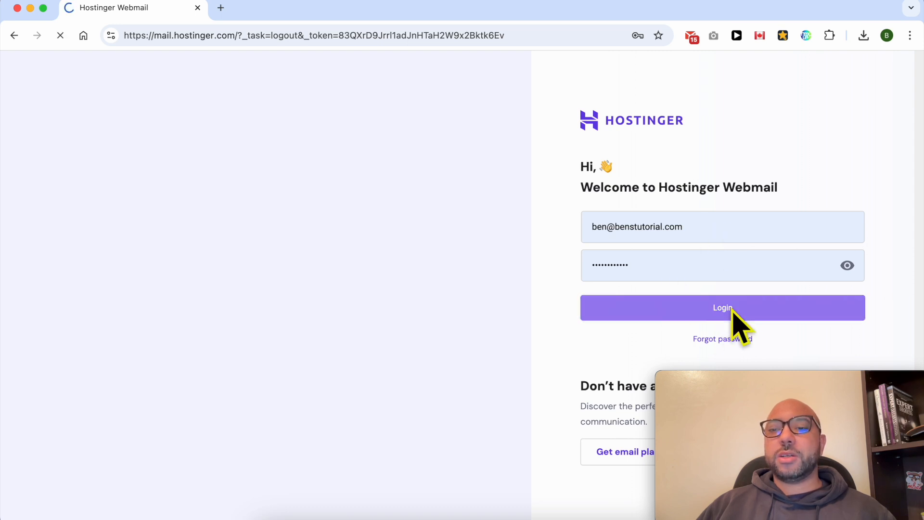
Go to Settings and open the Filters page, which shows no filters yet
click(722, 308)
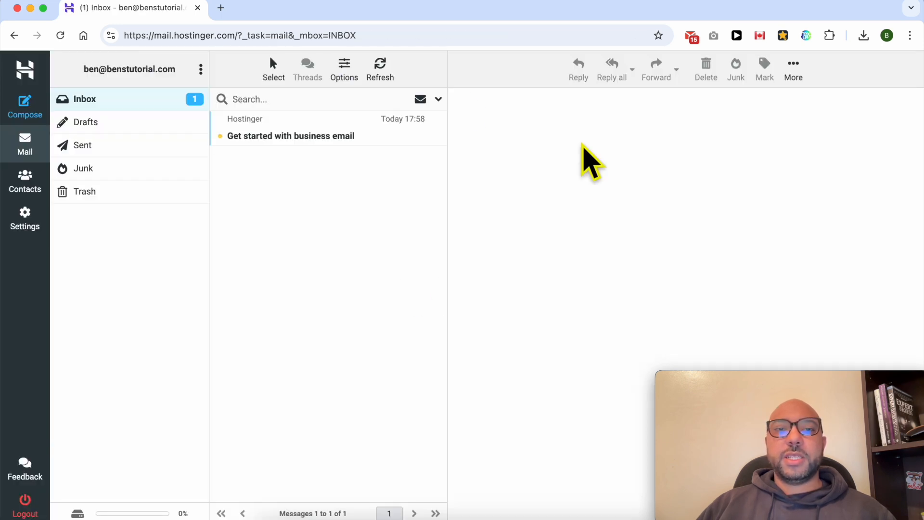
mouse_move(431, 289)
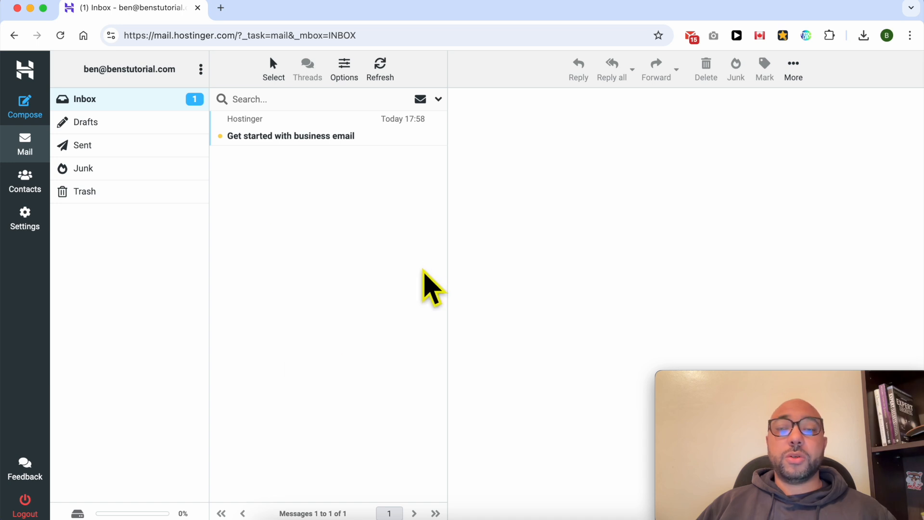
mouse_move(401, 327)
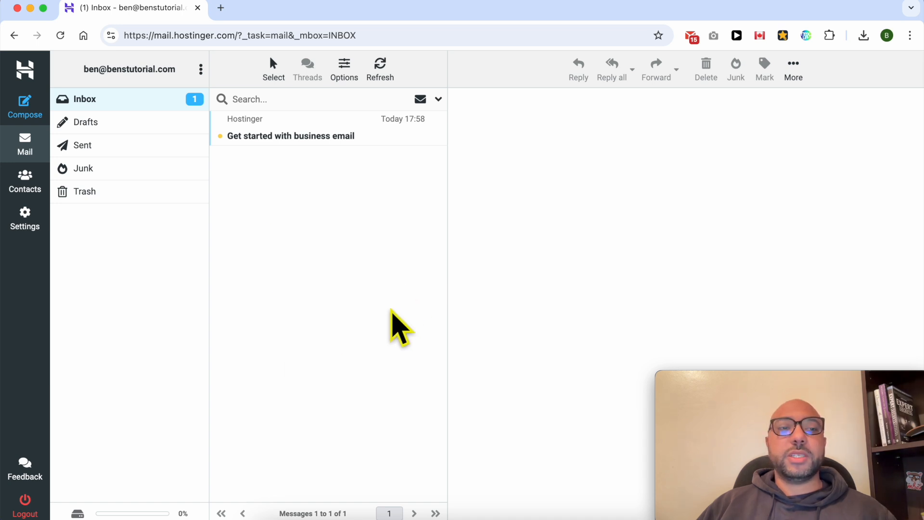
click(25, 218)
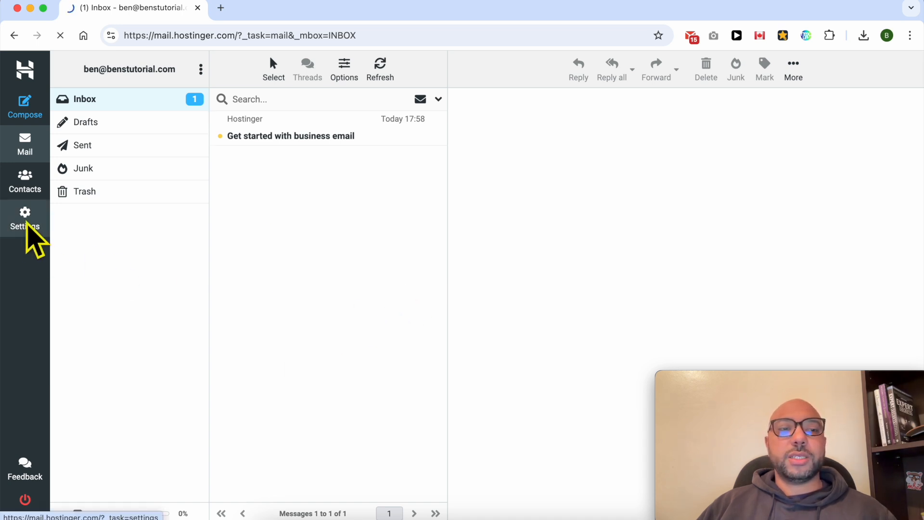
click(25, 218)
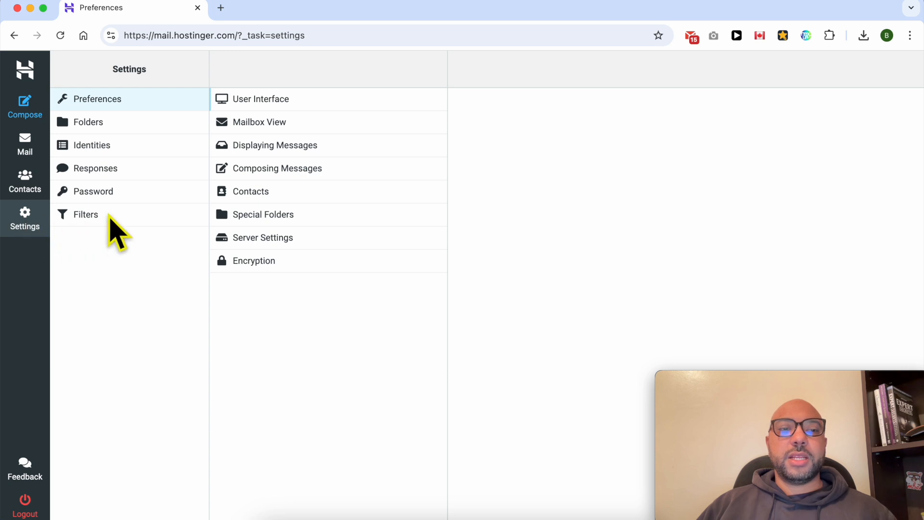
click(86, 214)
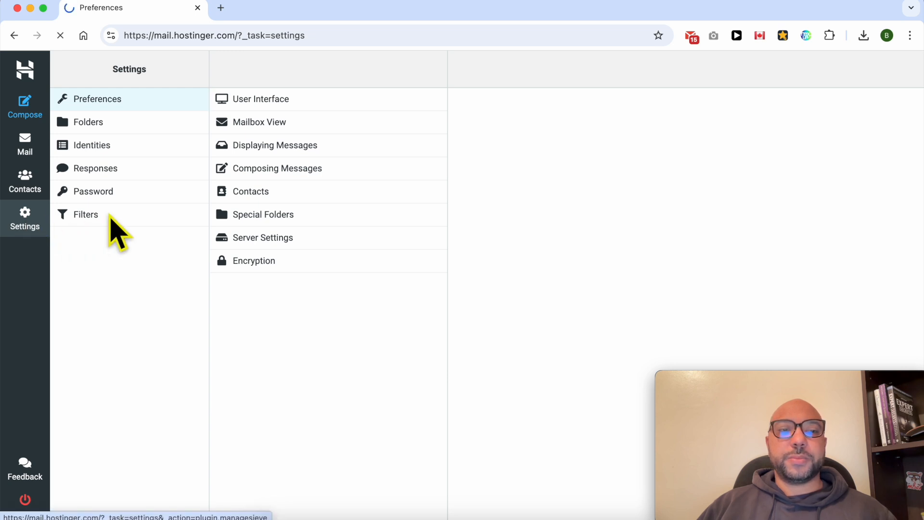
click(85, 214)
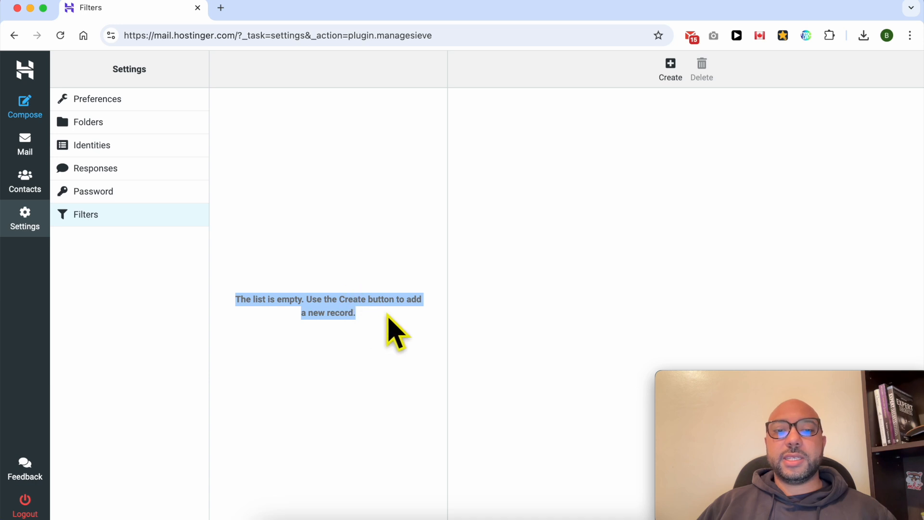
mouse_move(409, 336)
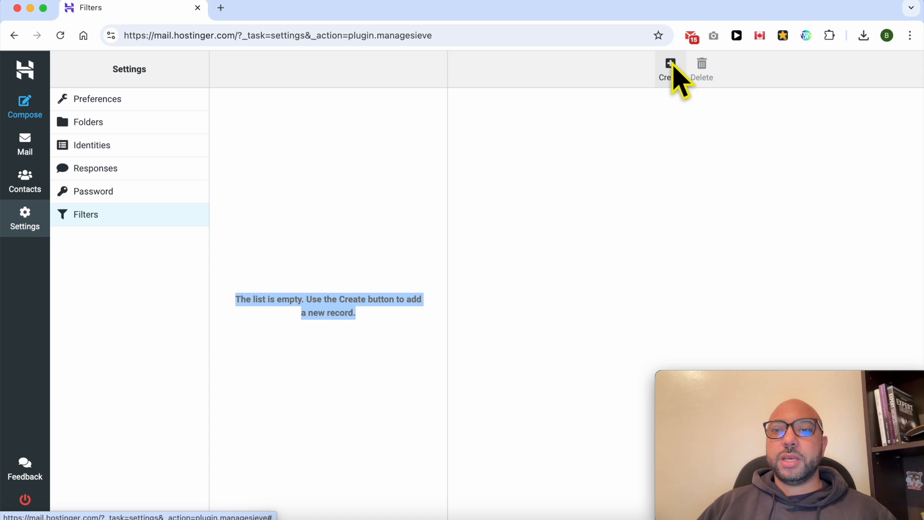
Create a new filter named 'delete filter for Ben emails' and view its Scope choices
click(670, 66)
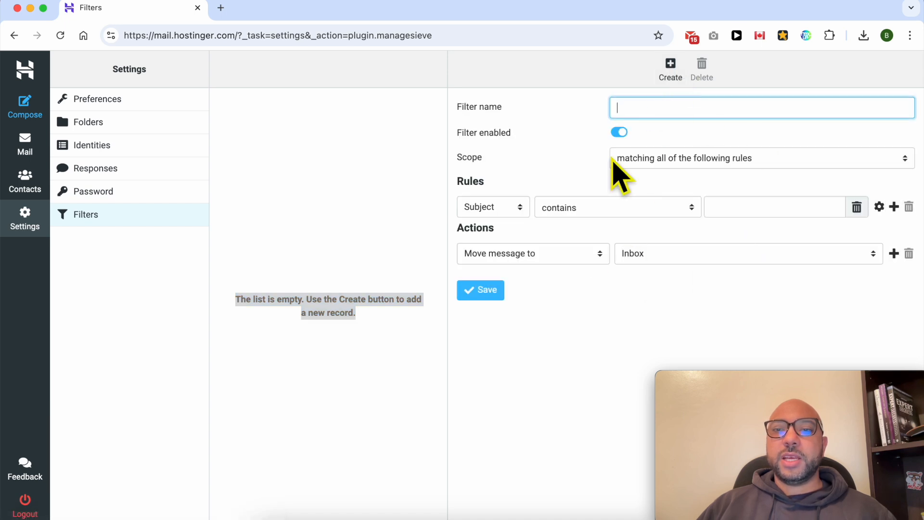
mouse_move(669, 110)
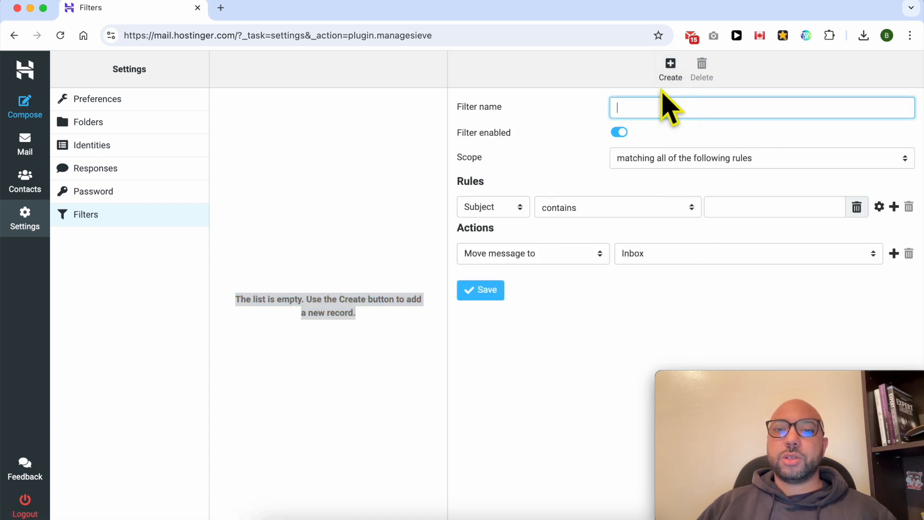
mouse_move(528, 127)
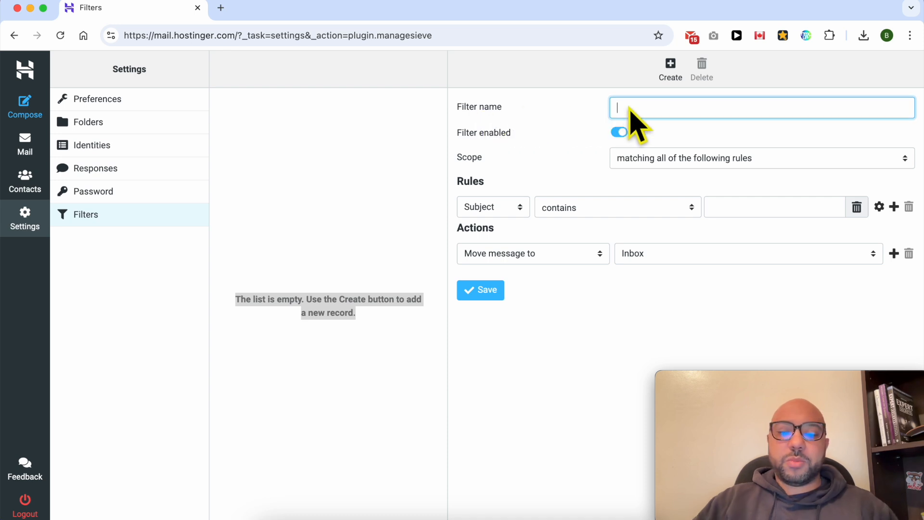
text(delete filter)
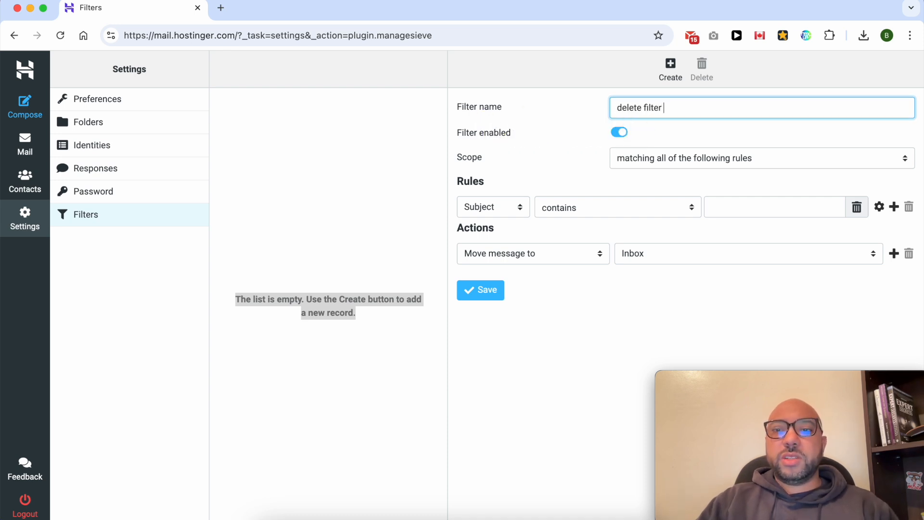
text(for Ben)
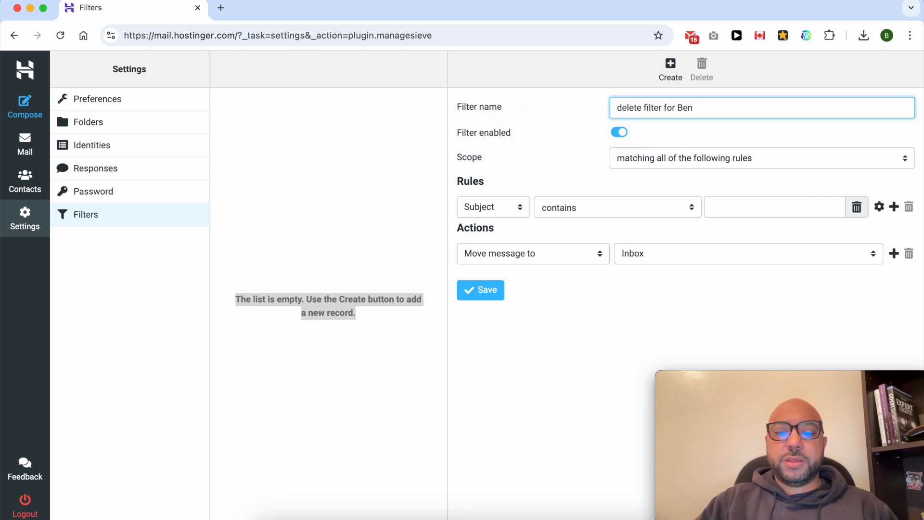
text(emails)
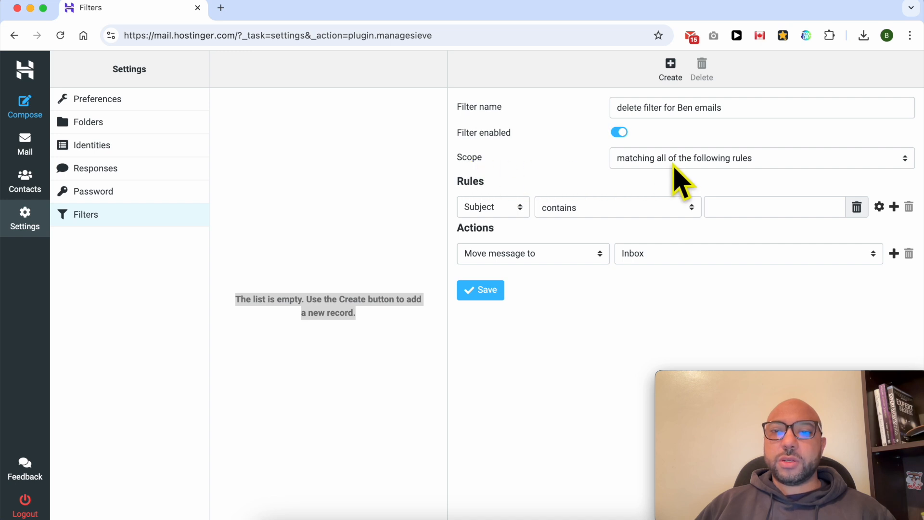
click(760, 157)
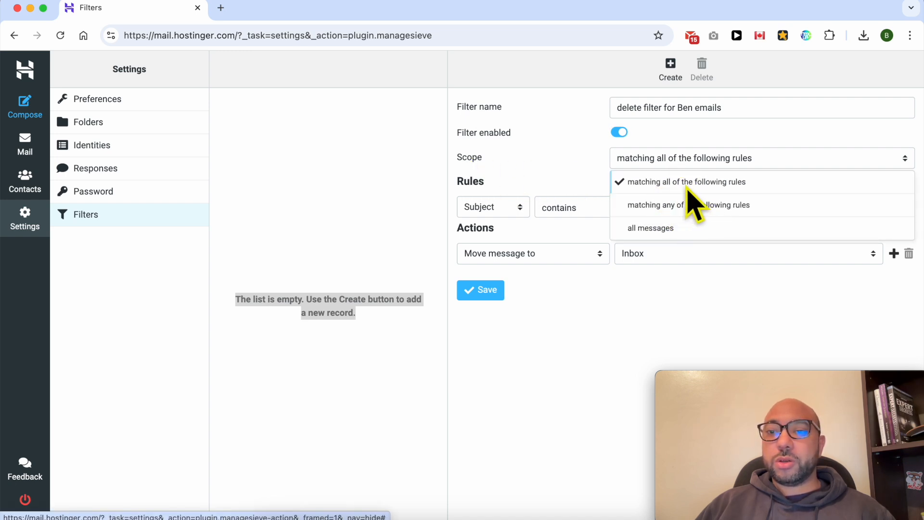
mouse_move(642, 226)
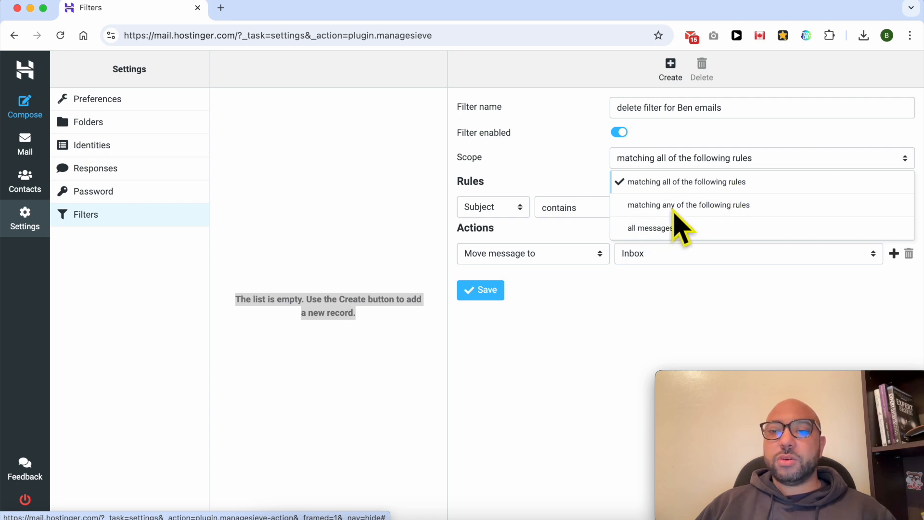
mouse_move(725, 227)
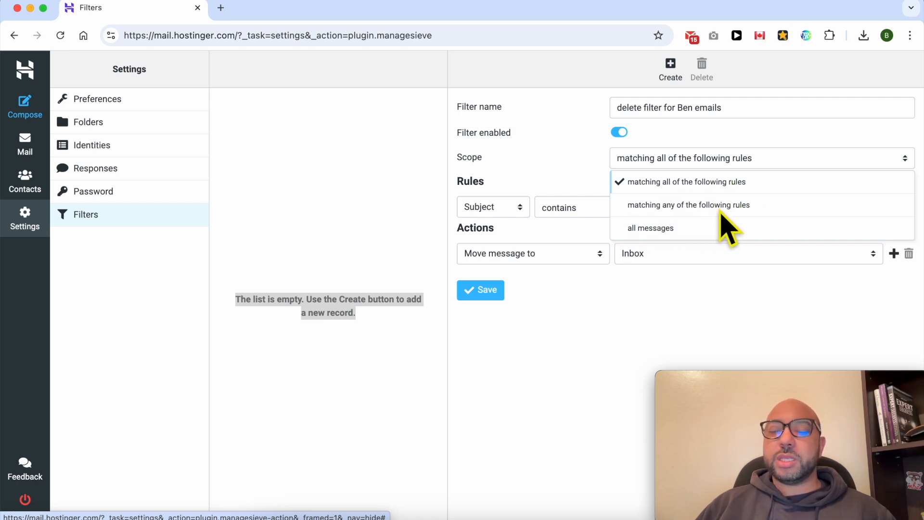
mouse_move(652, 244)
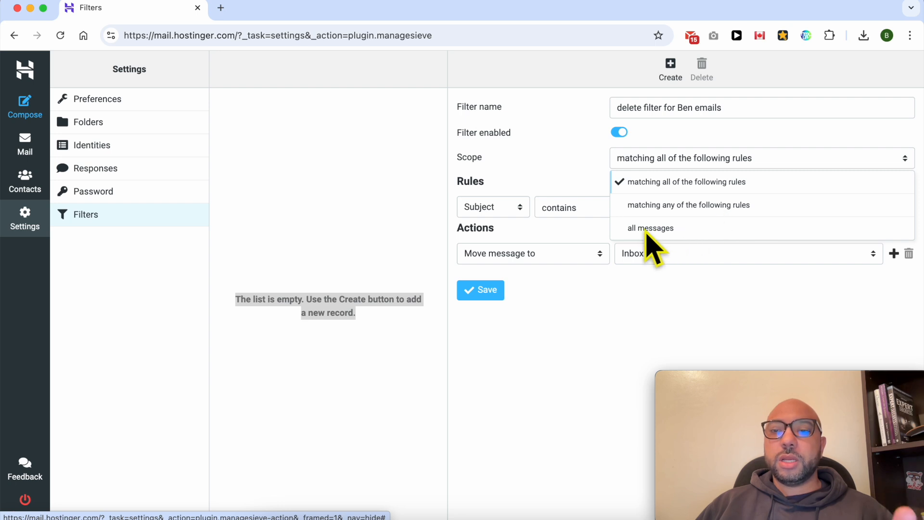
mouse_move(687, 239)
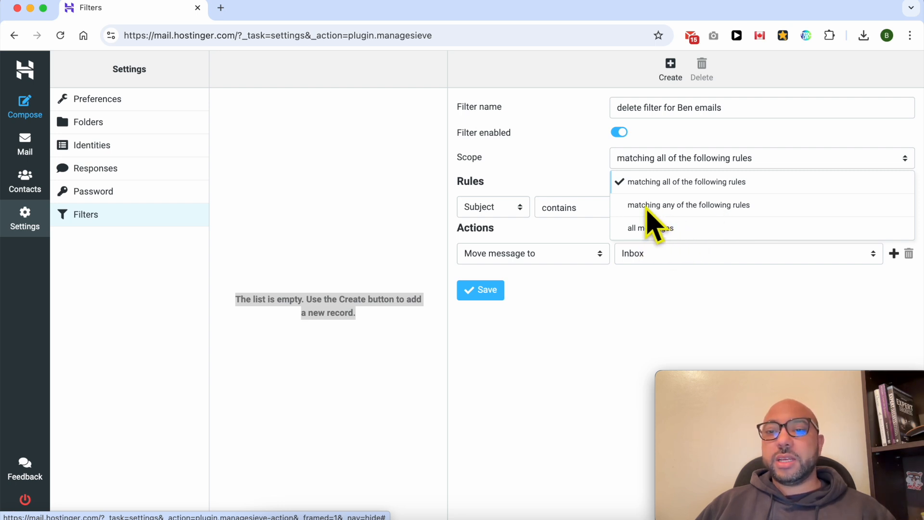
Make the filter match any rule and switch the first rule to checking message Size
click(688, 204)
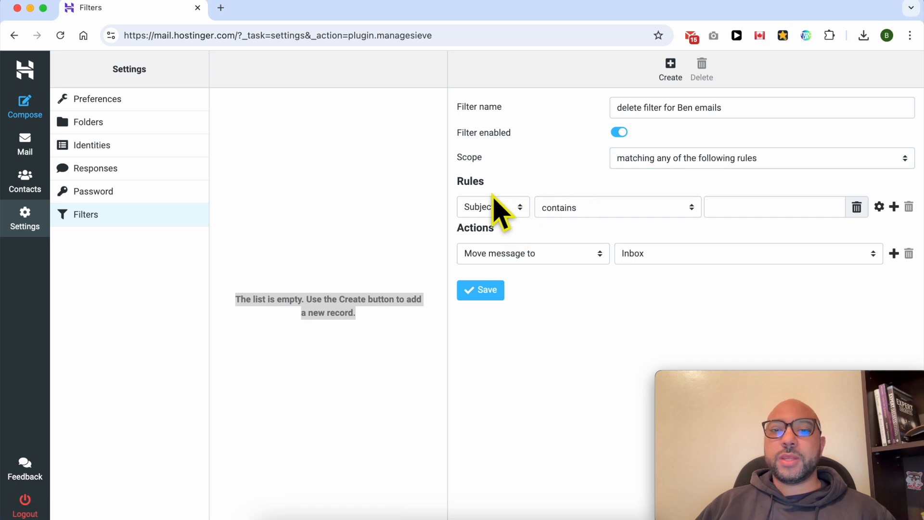
click(492, 207)
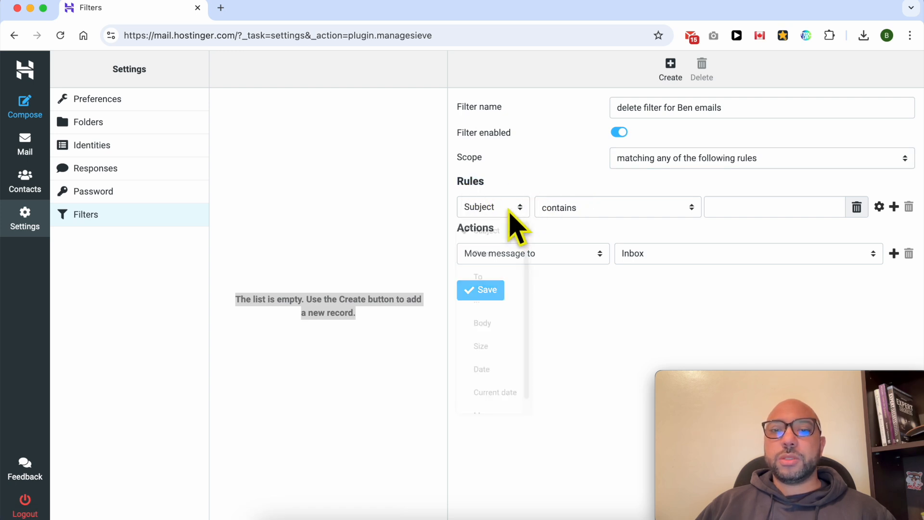
click(492, 207)
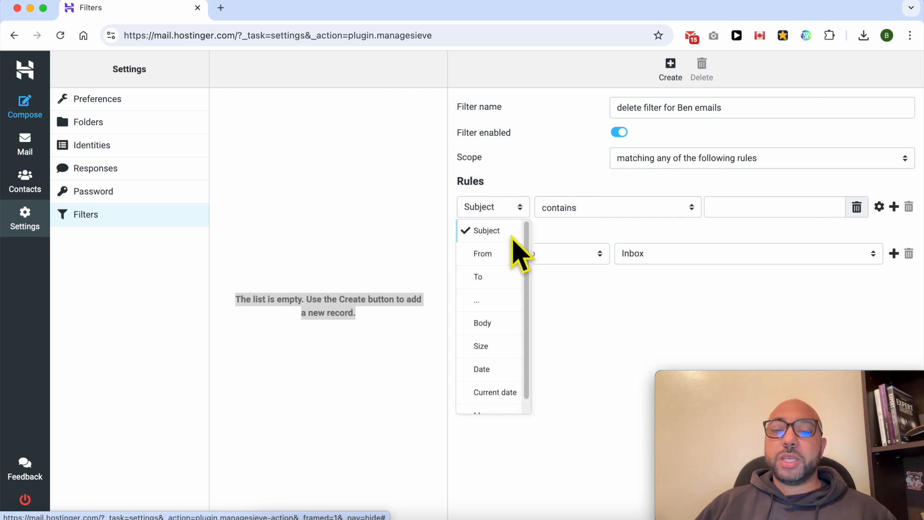
mouse_move(515, 265)
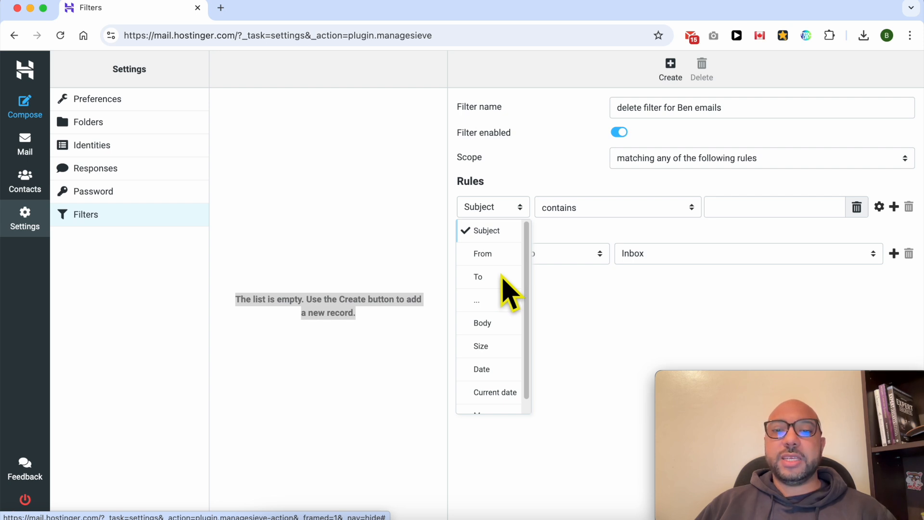
click(477, 300)
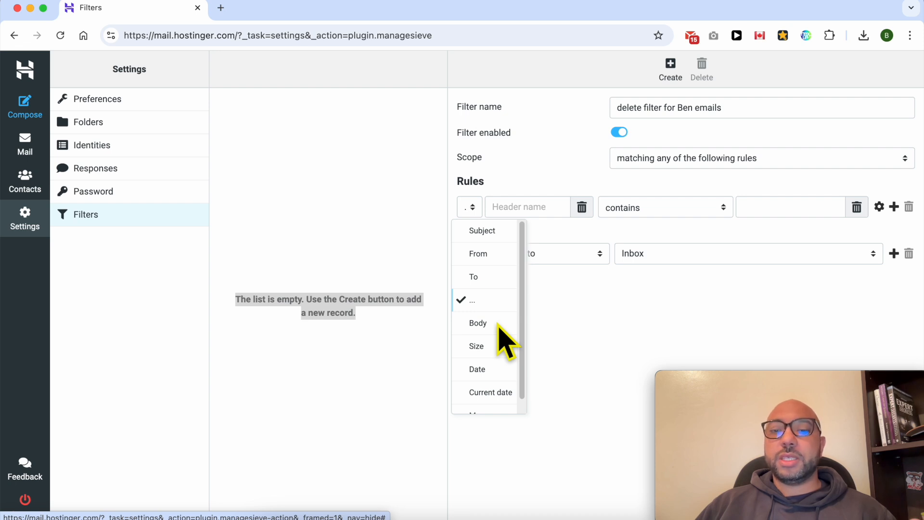
mouse_move(504, 362)
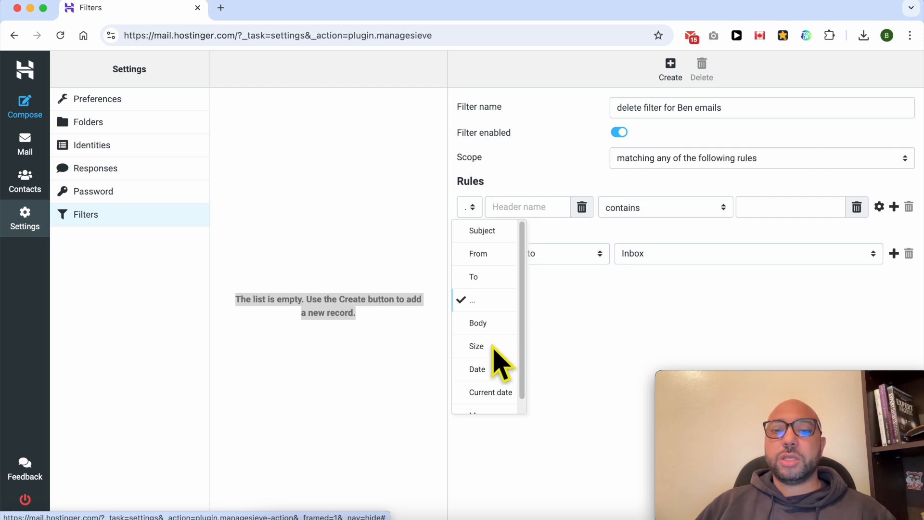
click(476, 347)
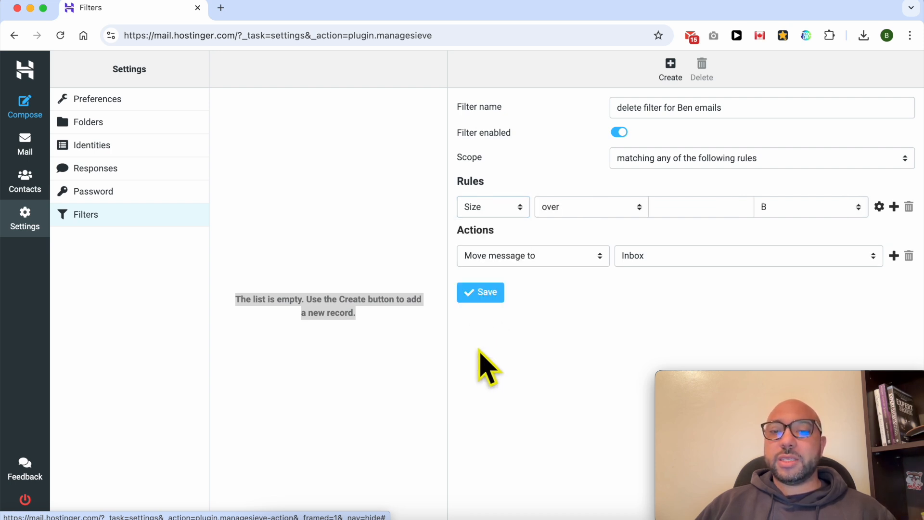
click(589, 207)
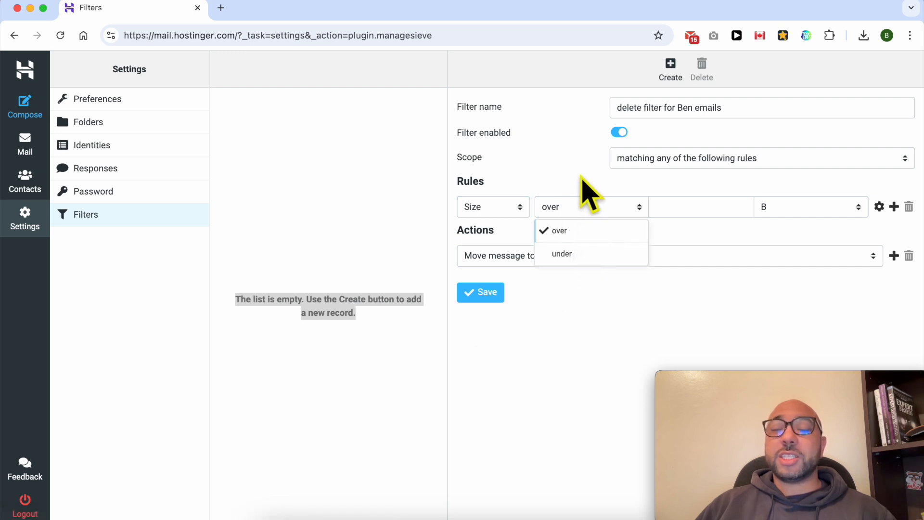
mouse_move(574, 247)
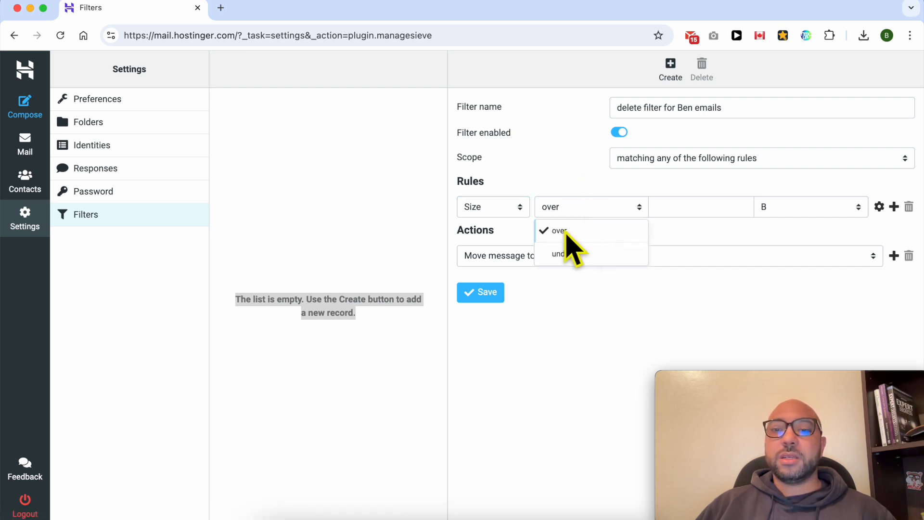
Return the first rule to 'Subject contains' and activate its value field
click(492, 206)
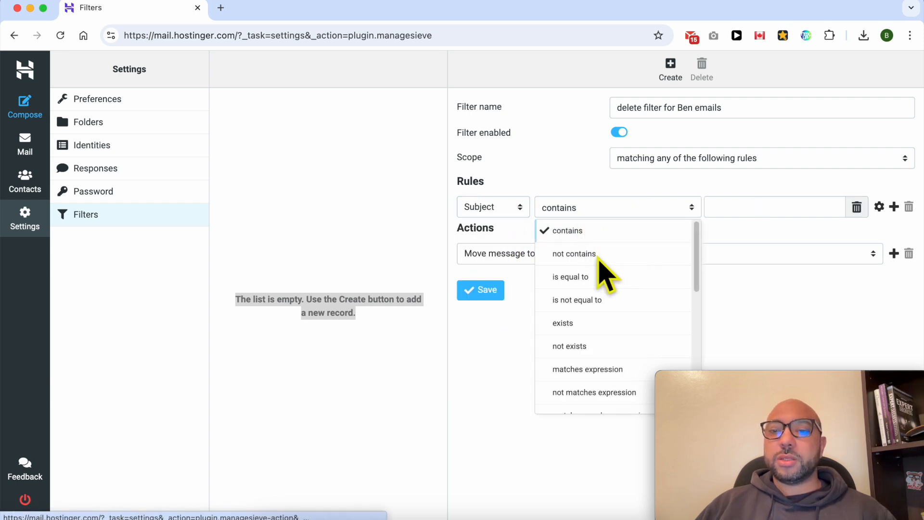
mouse_move(613, 318)
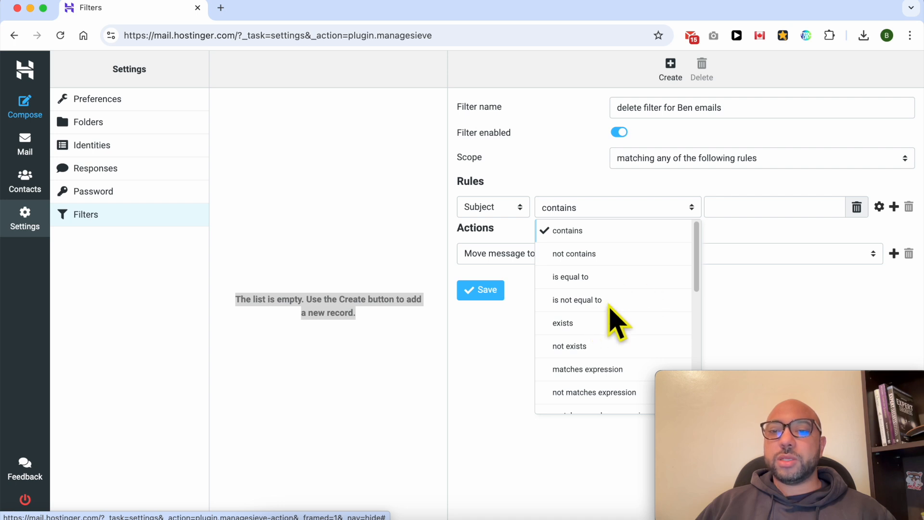
mouse_move(604, 371)
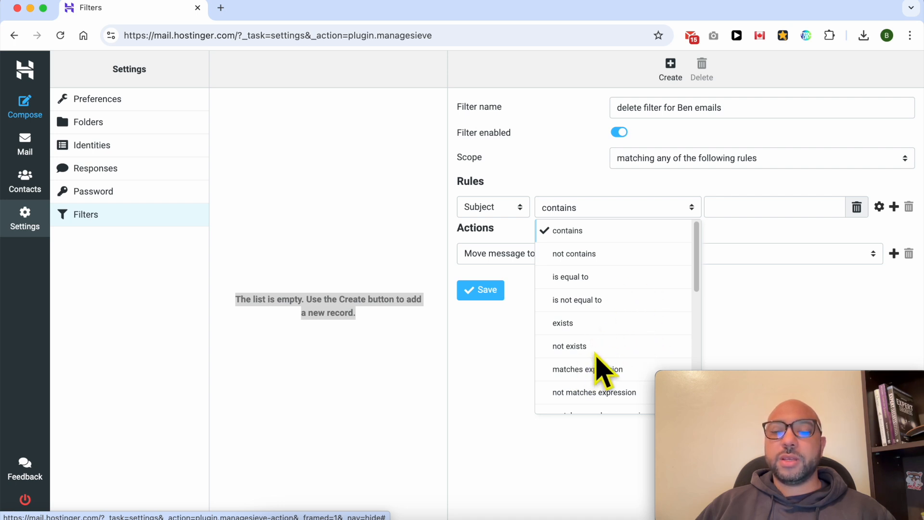
scroll(down, 3)
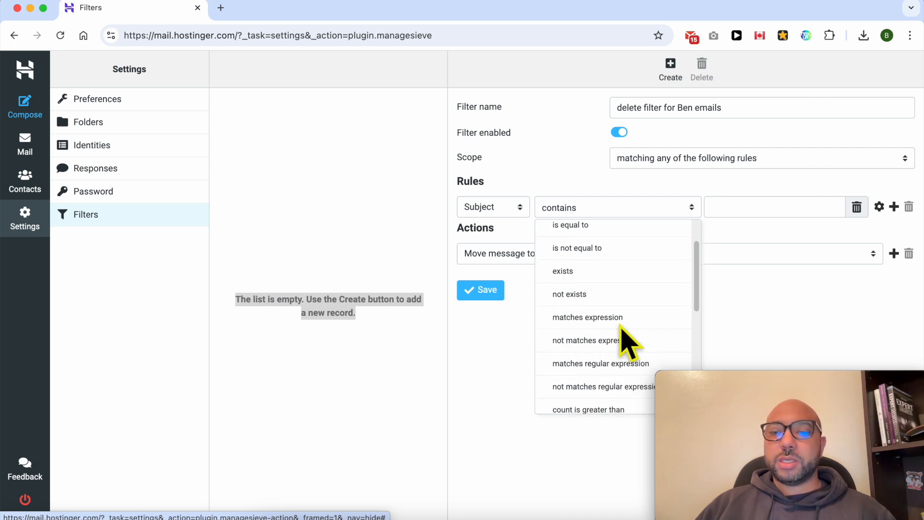
mouse_move(640, 363)
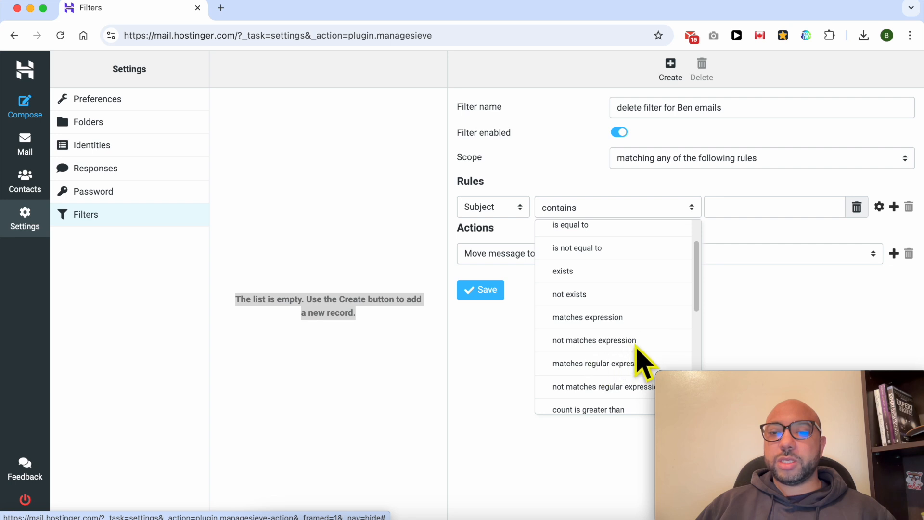
scroll(down, 3)
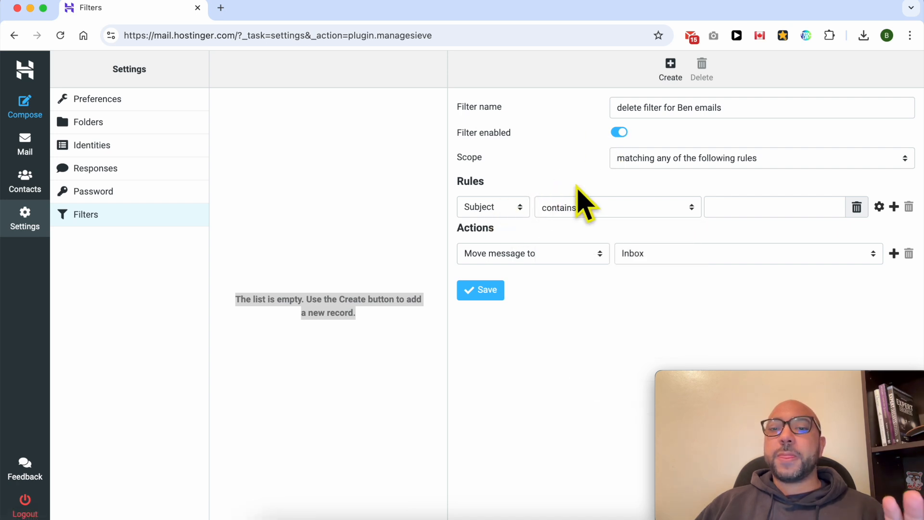
click(492, 207)
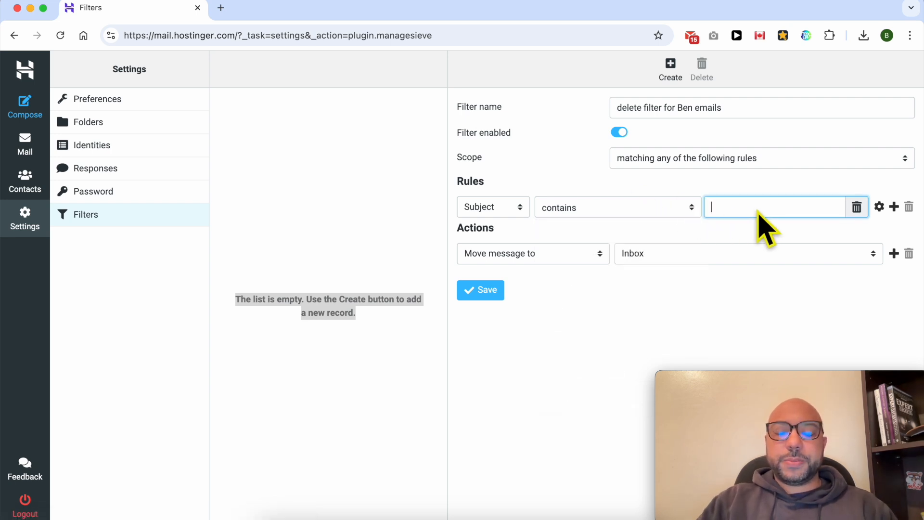
Add two rules: subject contains 'offer' and subject contains 'deal'
text(off3)
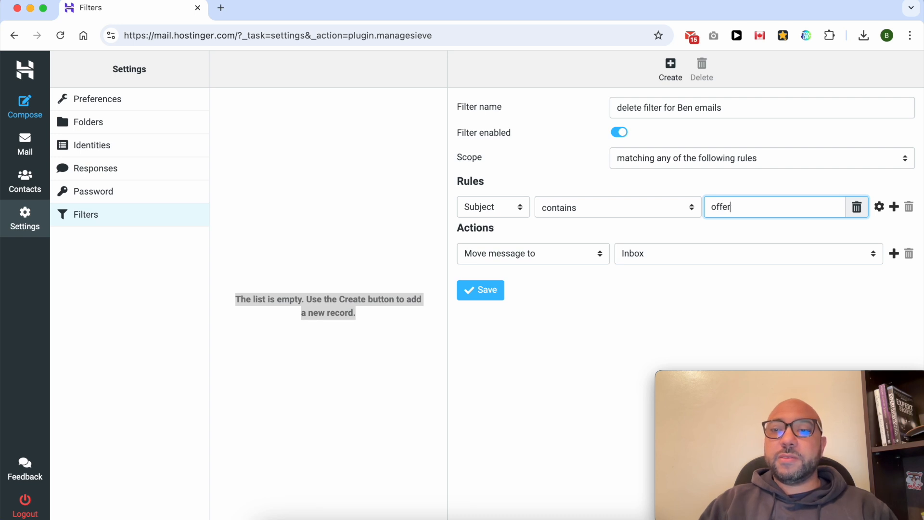
mouse_move(807, 241)
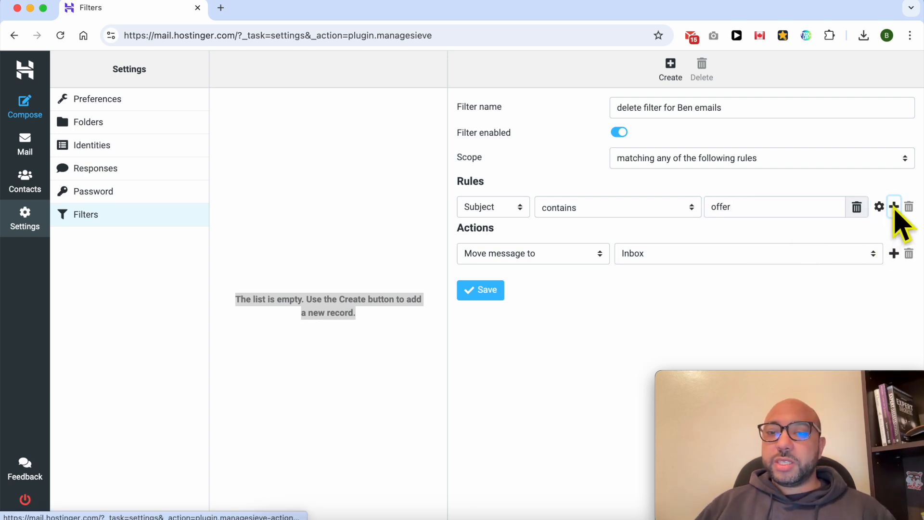
click(893, 206)
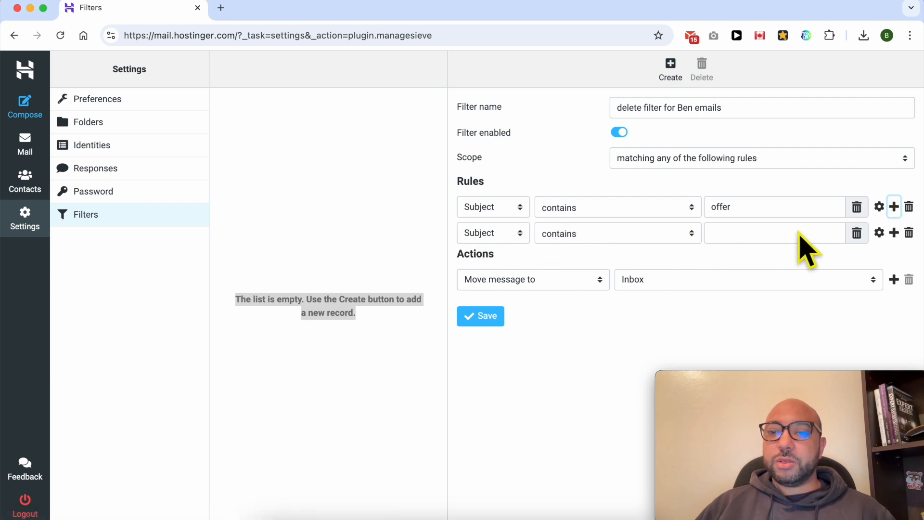
mouse_move(520, 248)
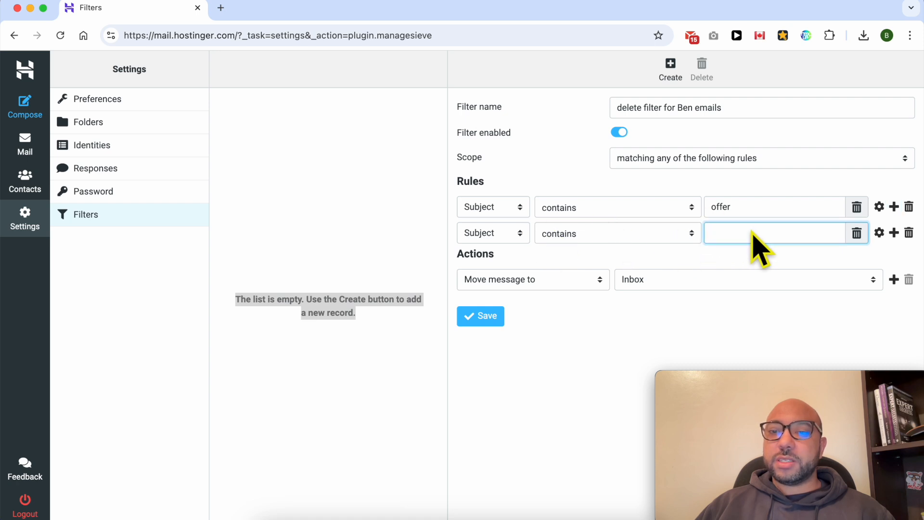
text(deal)
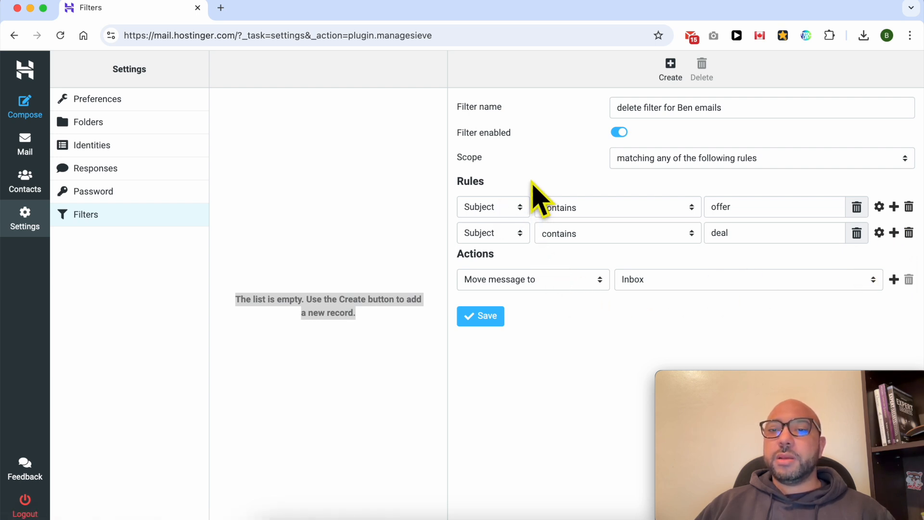
mouse_move(696, 236)
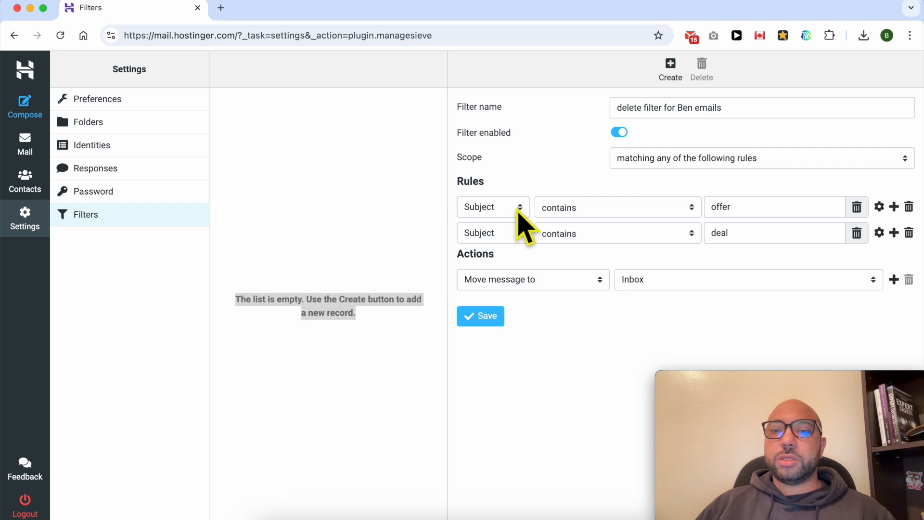
mouse_move(631, 230)
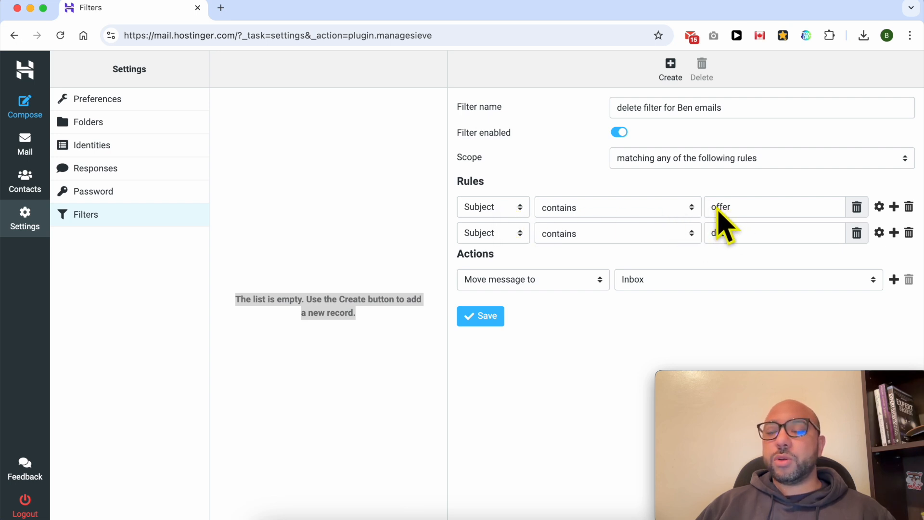
text(deal)
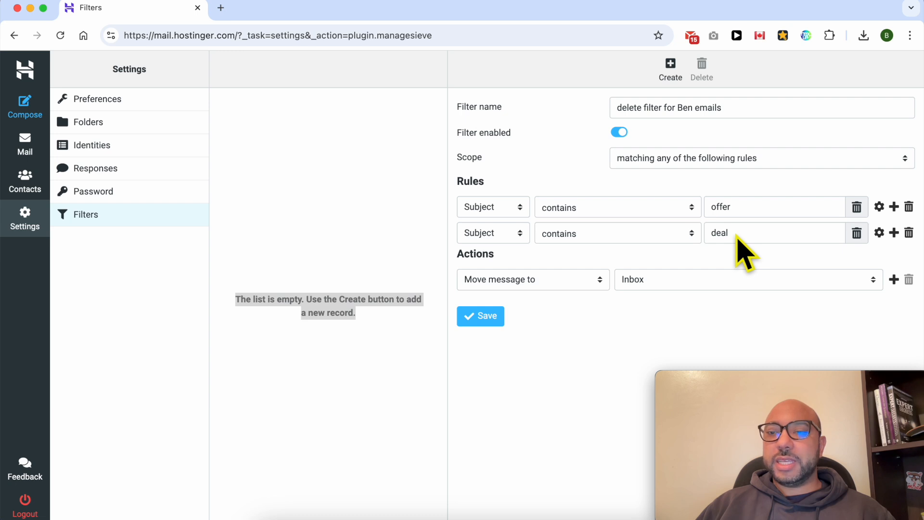
mouse_move(528, 213)
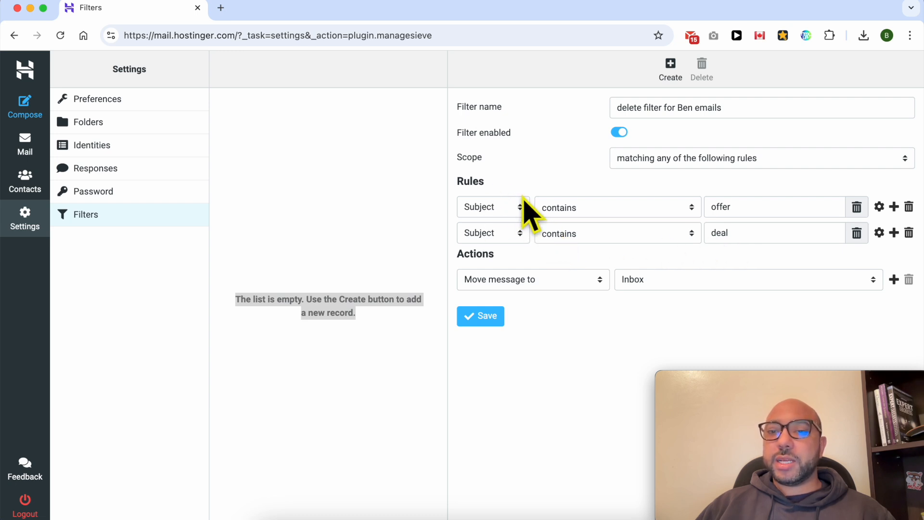
mouse_move(478, 277)
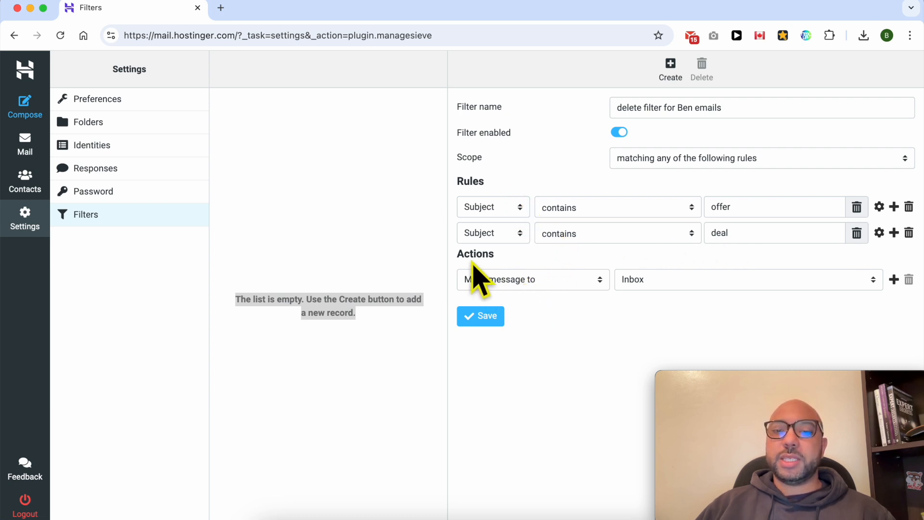
click(527, 278)
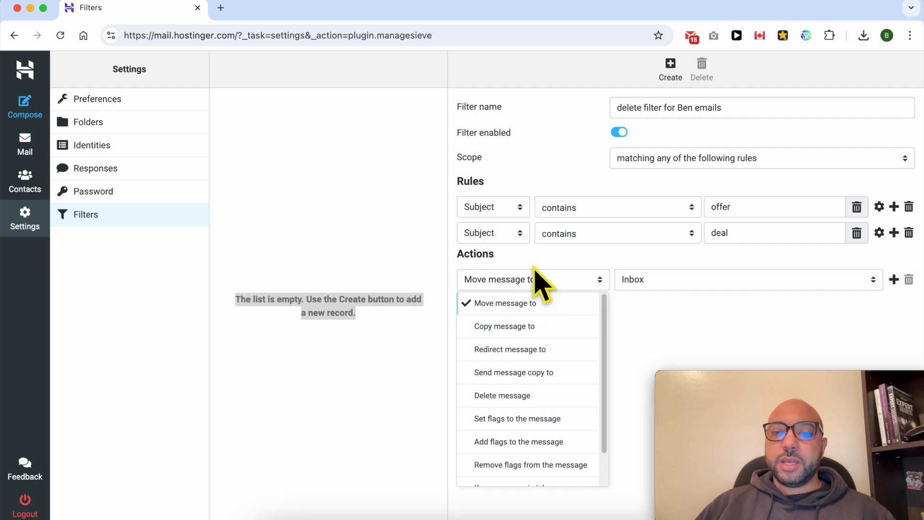
mouse_move(536, 345)
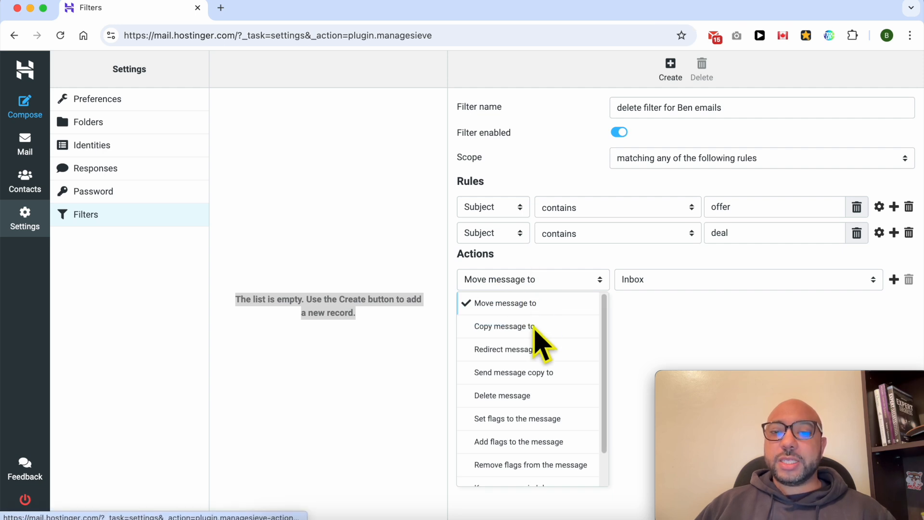
mouse_move(583, 321)
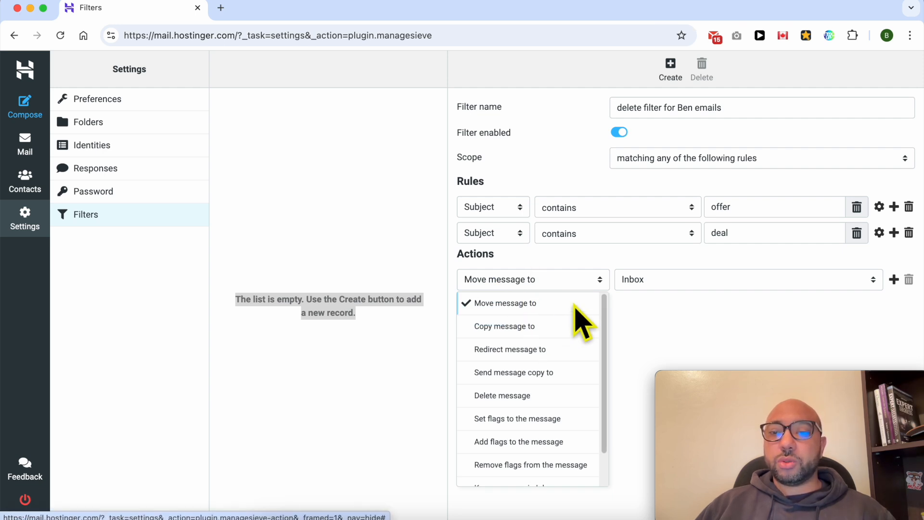
mouse_move(541, 364)
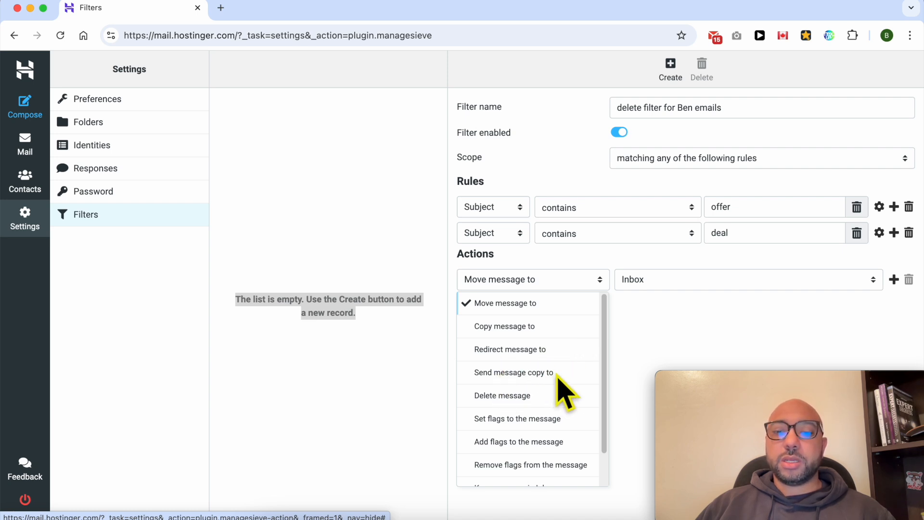
mouse_move(560, 401)
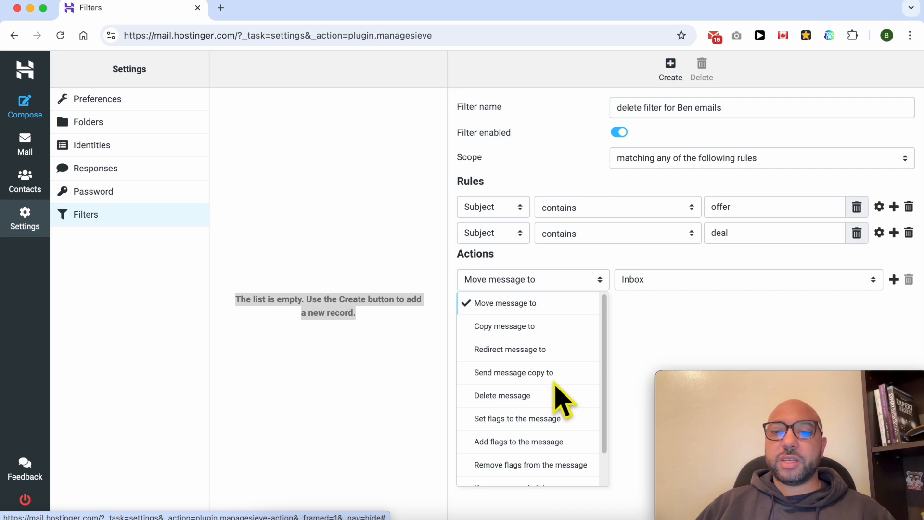
click(514, 372)
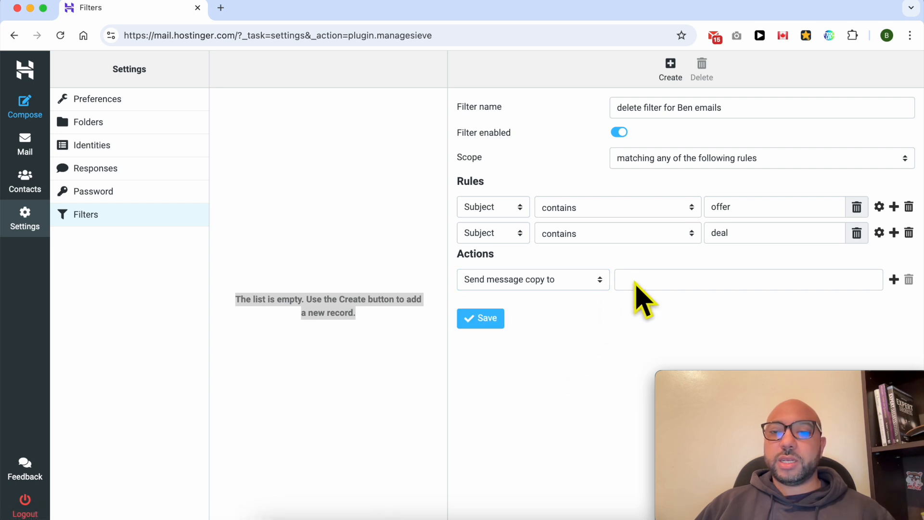
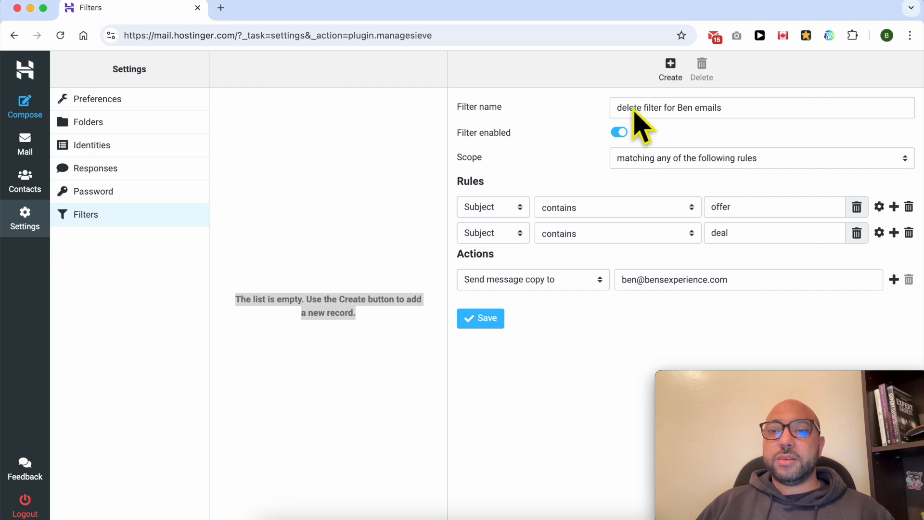
Replace the old filter name with 'OFFER/DEAL in the subject line FILTER'
click(760, 108)
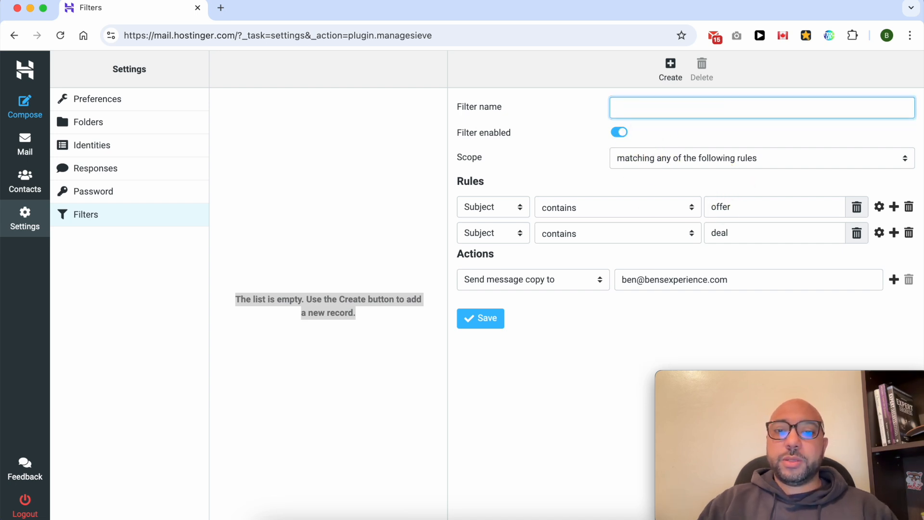
text(OFE)
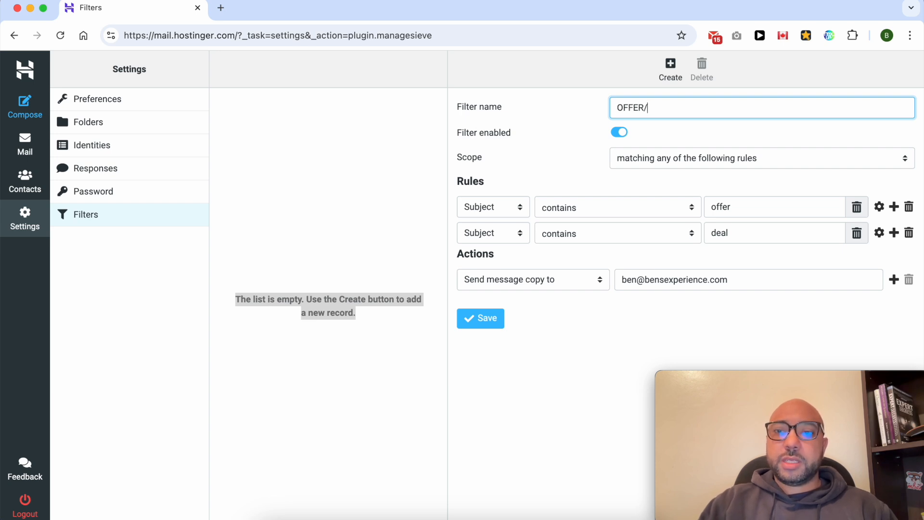
text(DEALS)
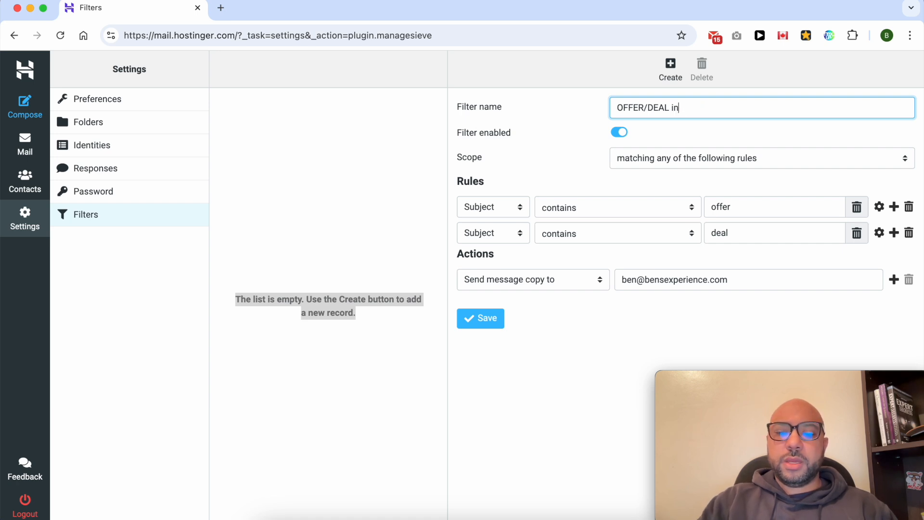
text(the subject line fil)
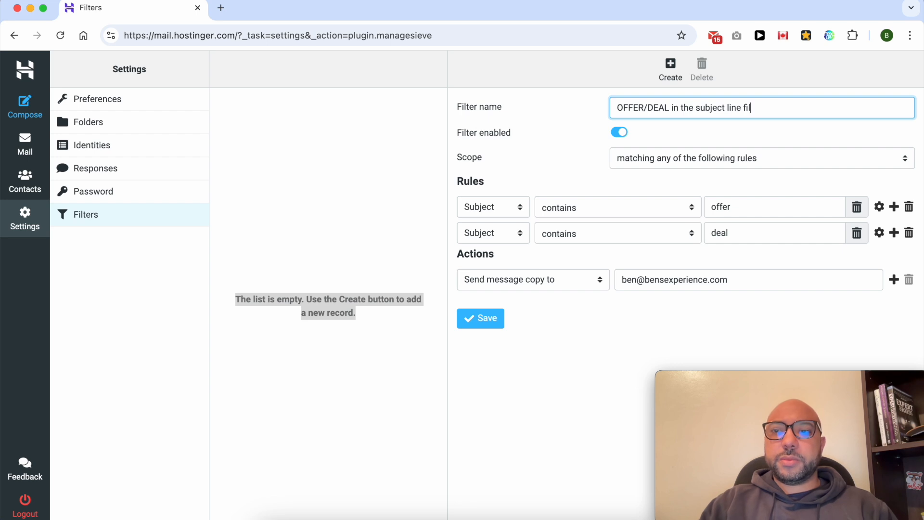
text(FILTER)
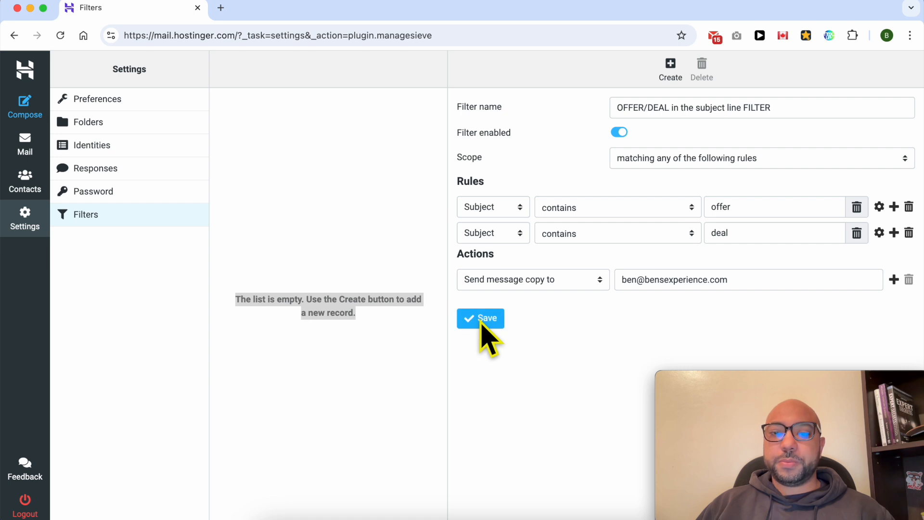
Save the filter and check its name 'OFFER - DEAL in the subject line FILTER' in the list
click(481, 318)
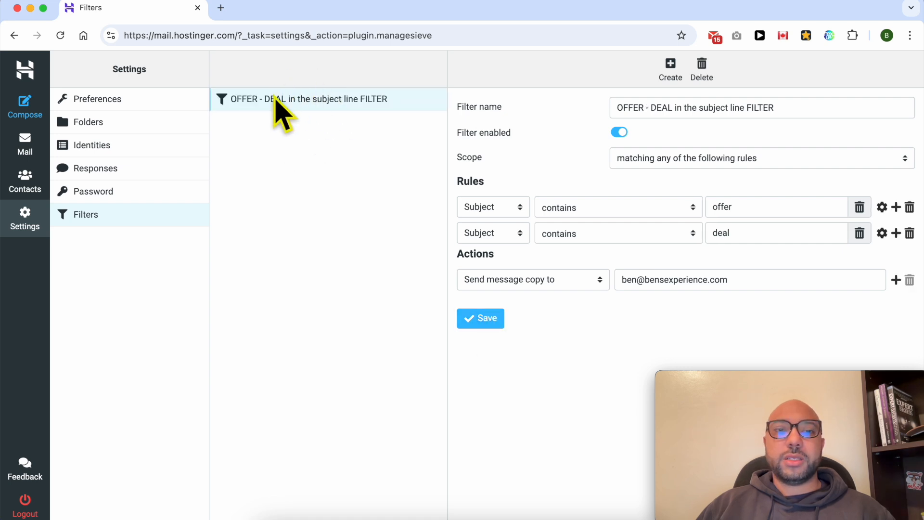
mouse_move(254, 162)
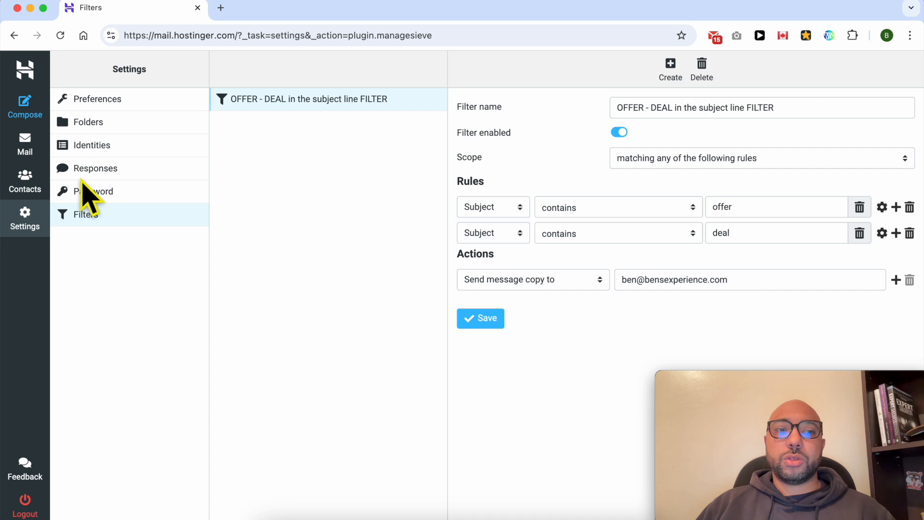
double_click(630, 108)
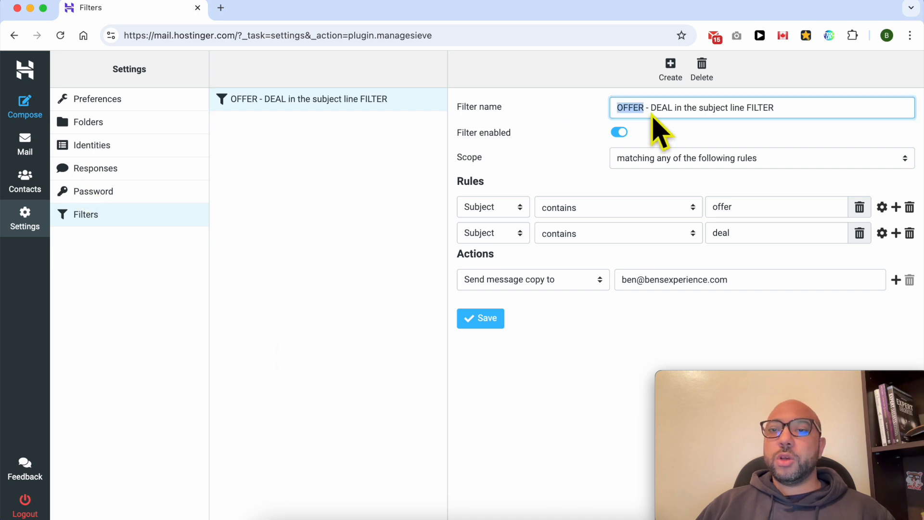
double_click(662, 108)
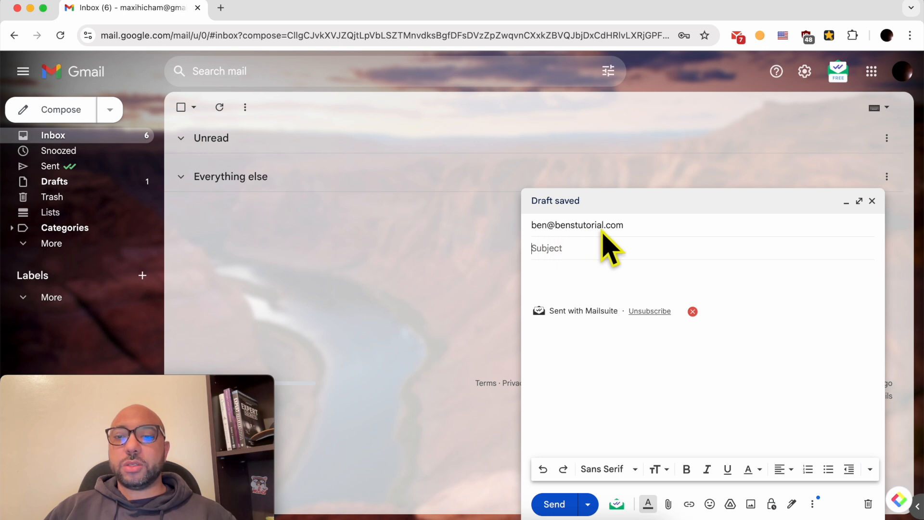
Send a Gmail test email with subject 'my deal' and body 'hi'
text(my)
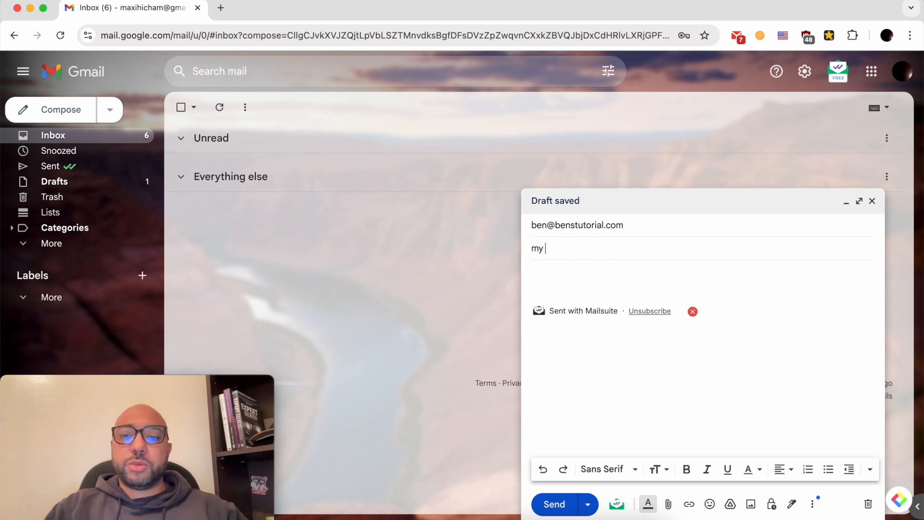
text(deal)
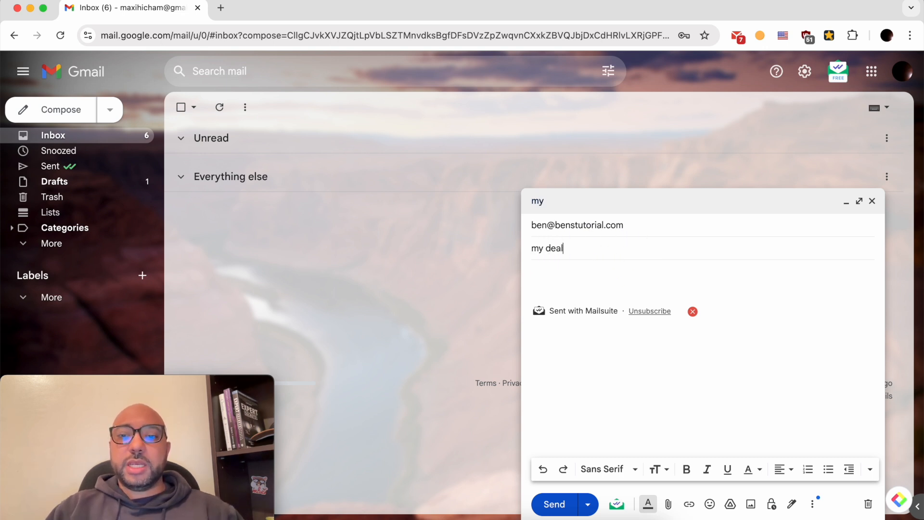
text(hi)
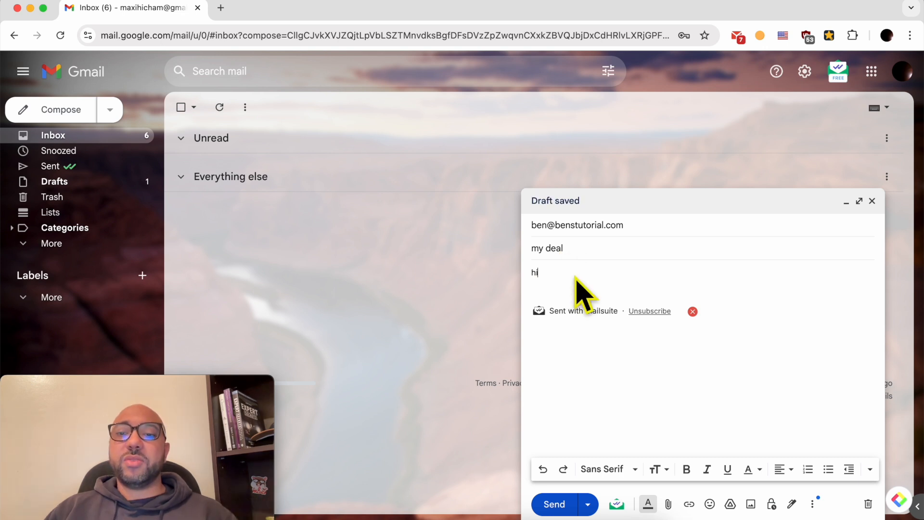
mouse_move(595, 283)
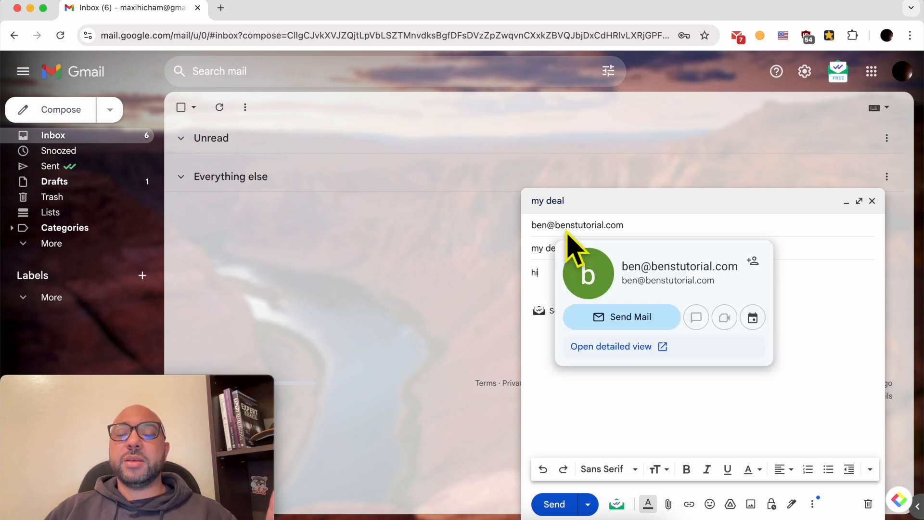
mouse_move(596, 245)
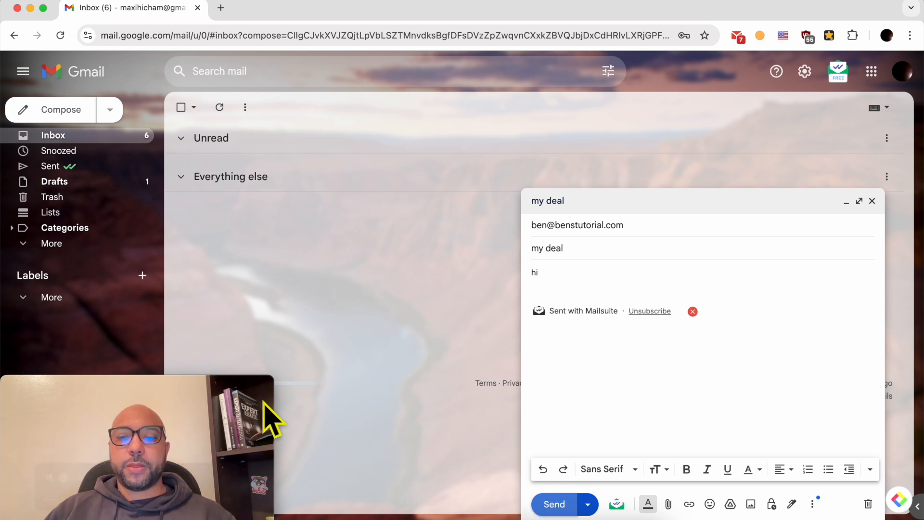
click(553, 504)
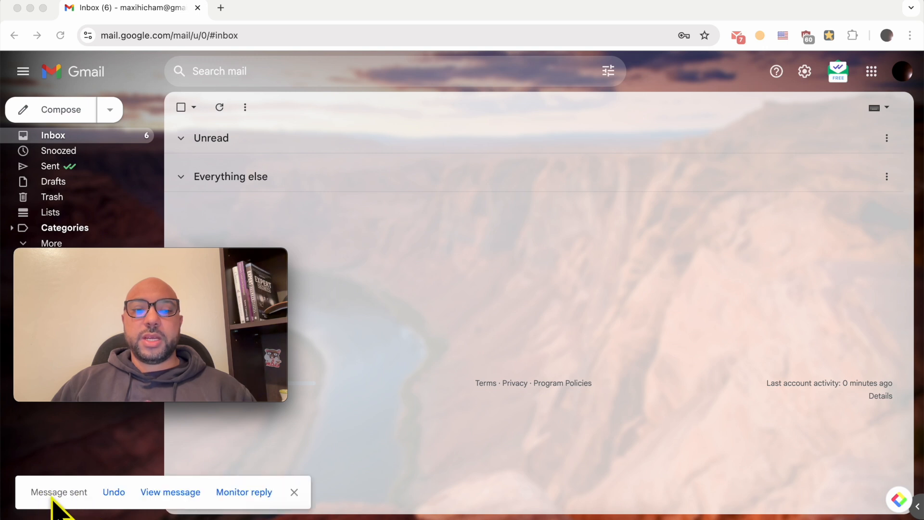
click(294, 491)
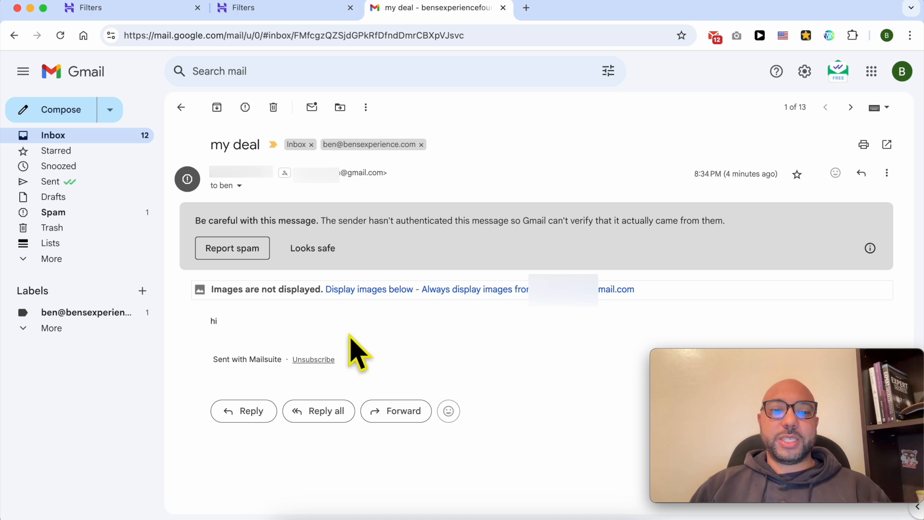
mouse_move(86, 313)
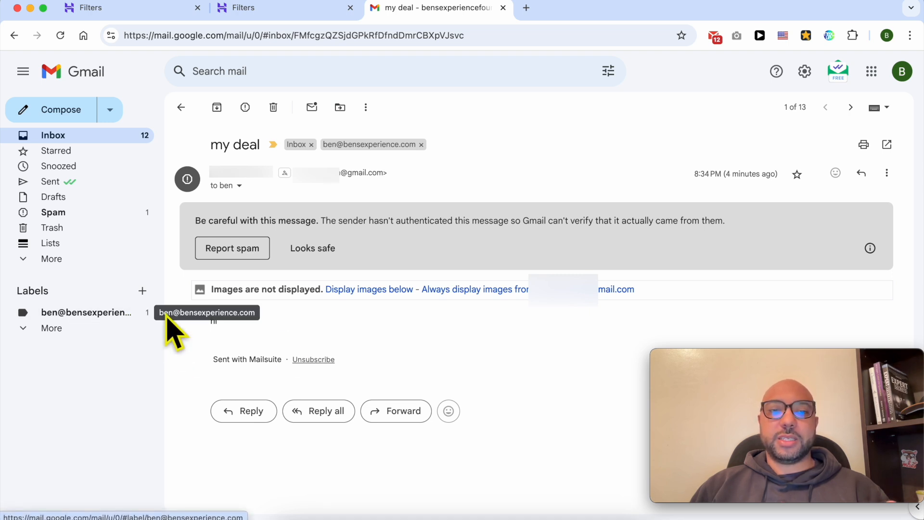
Expand the 'my deal' message details and highlight the original benstutorial recipient address
click(239, 185)
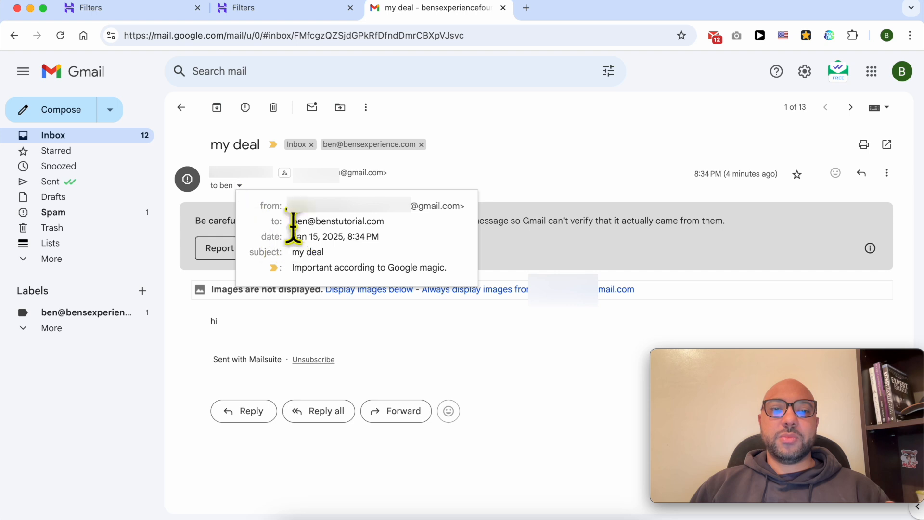
double_click(337, 221)
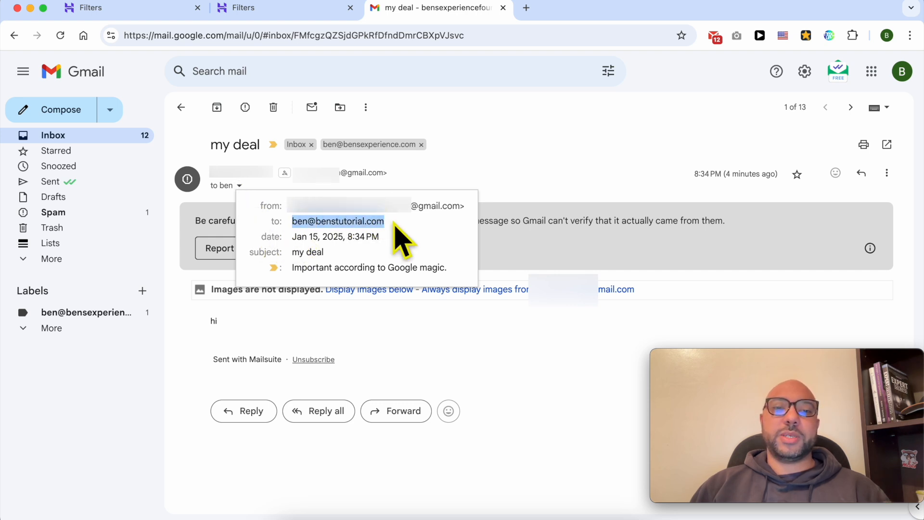
mouse_move(428, 362)
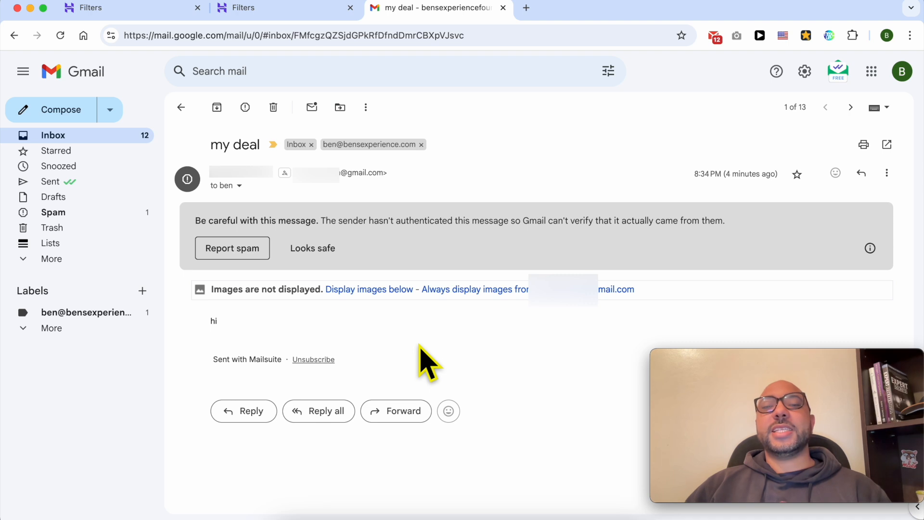